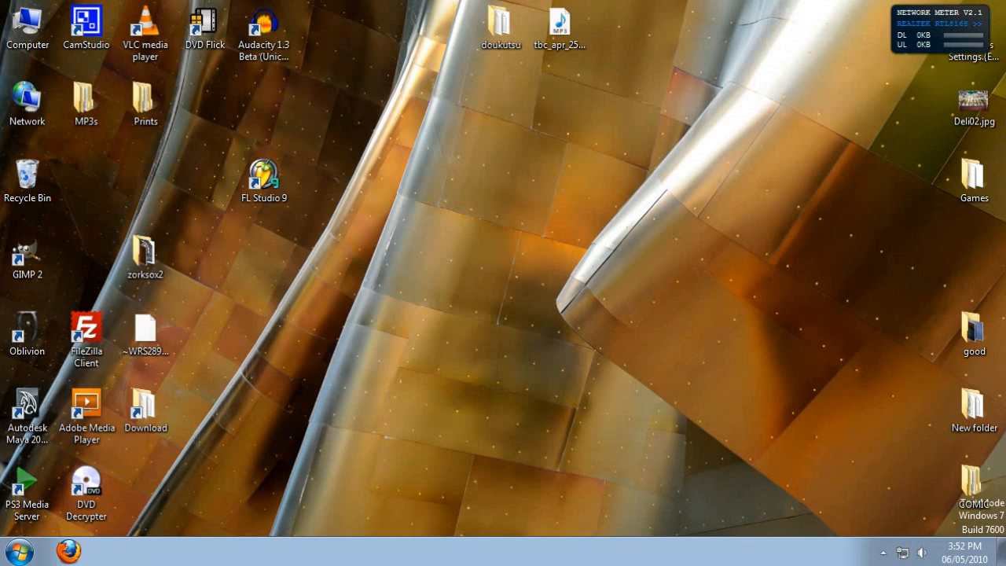
# - Launch FL Studio 9 from its desktop shortcut
pyautogui.click(265, 180)
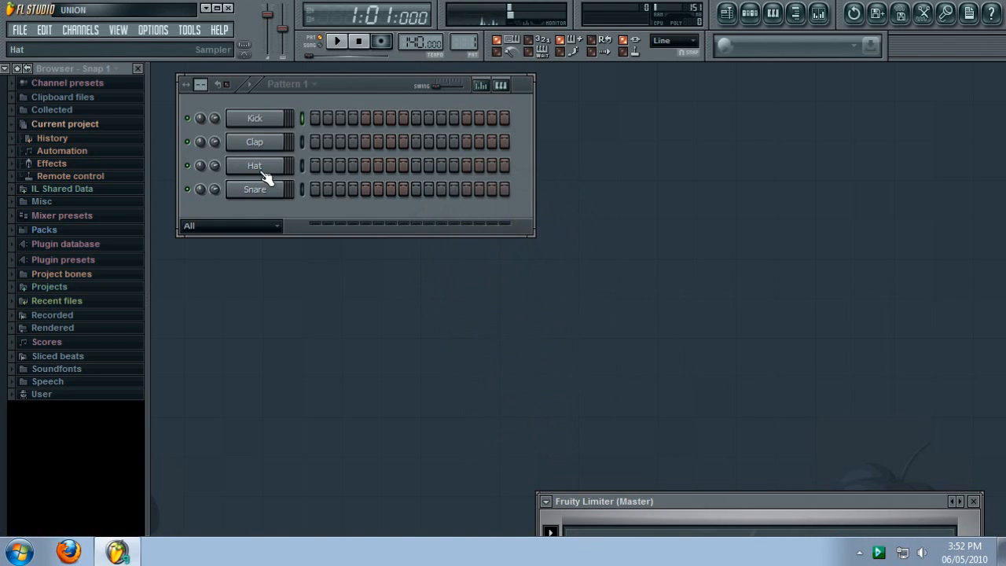
# - Review the ASIO4ALL v2 device list from FL Studio's audio settings, then dismiss the ASIO panel
pyautogui.click(153, 29)
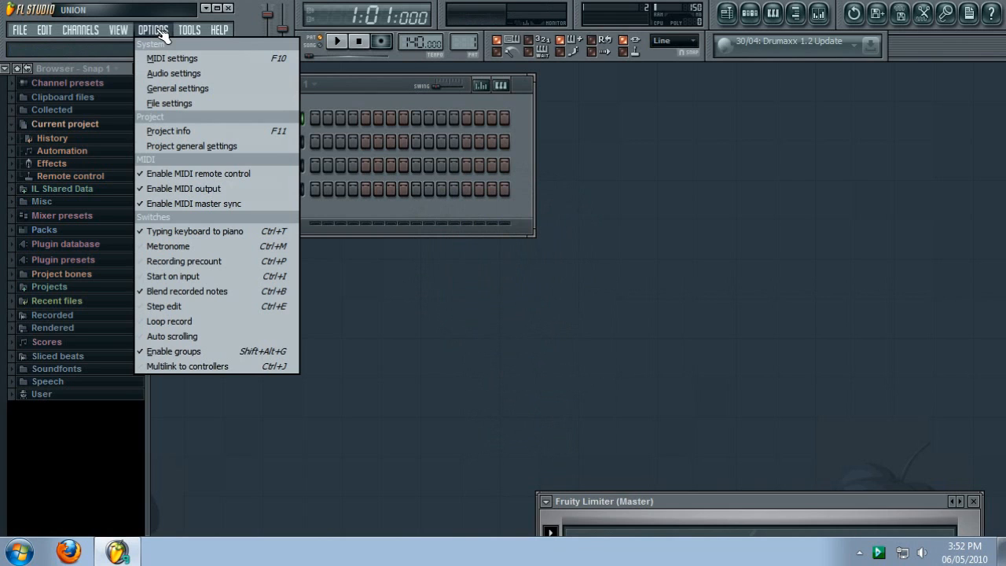
pyautogui.click(173, 74)
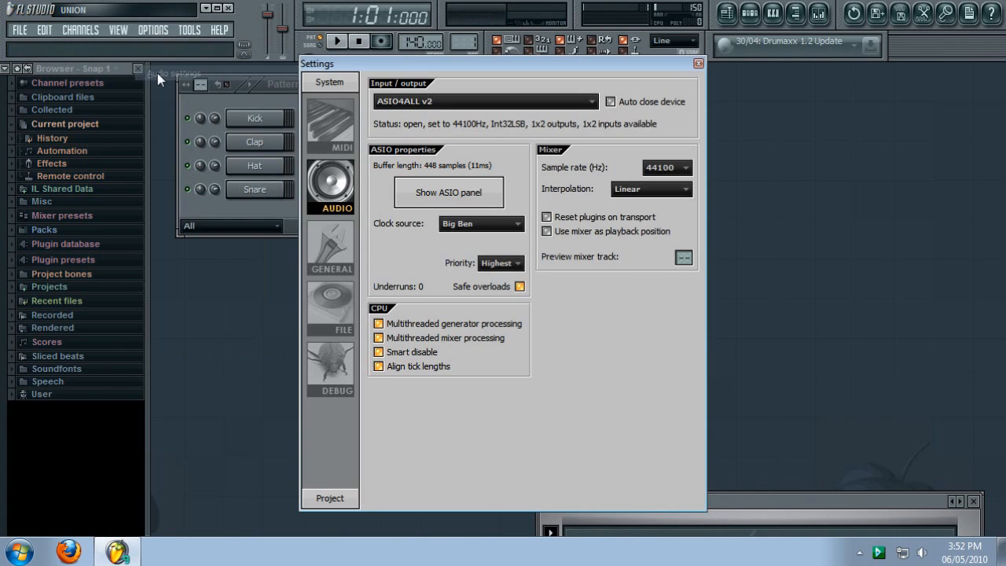
pyautogui.moveTo(450, 192)
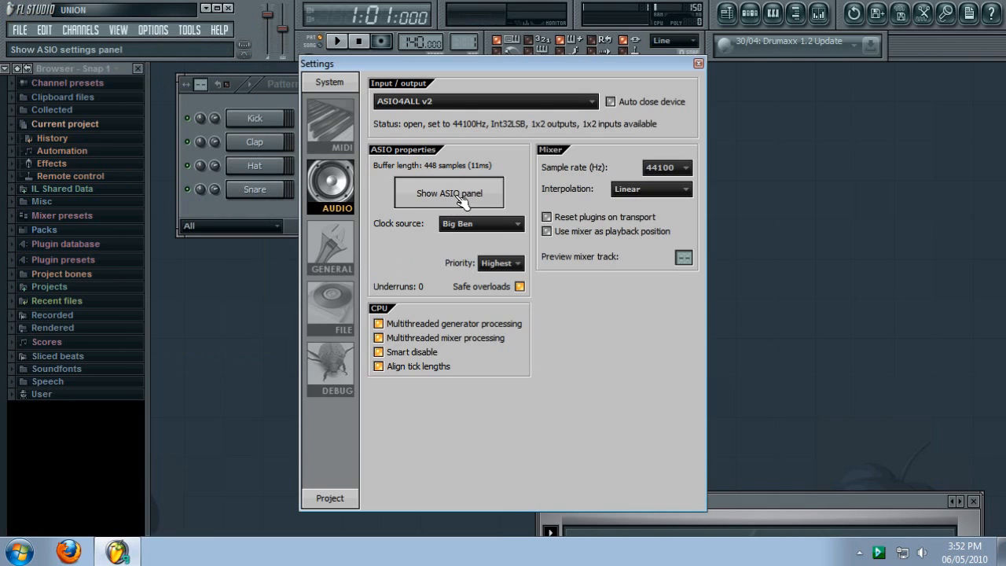
pyautogui.click(448, 192)
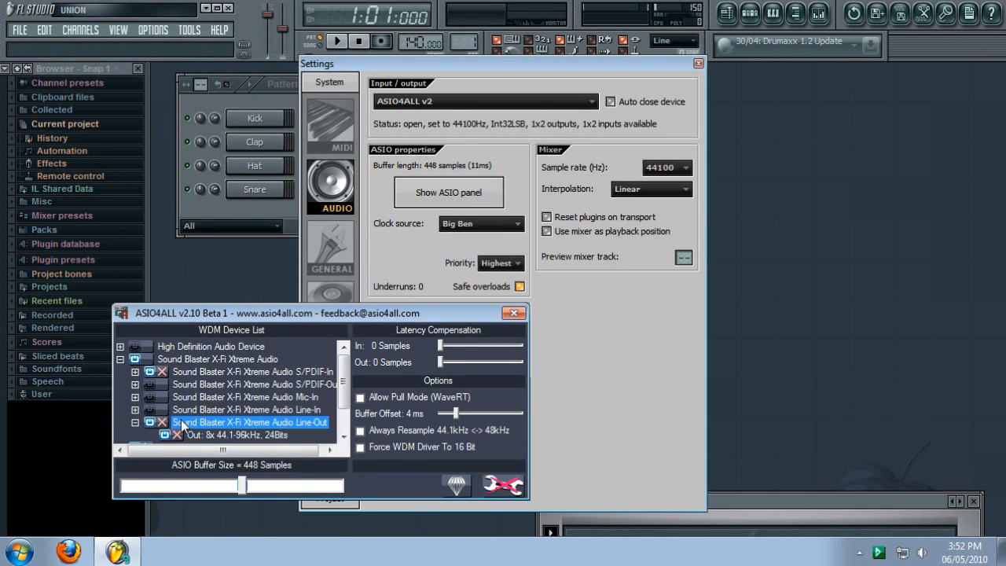
pyautogui.moveTo(219, 427)
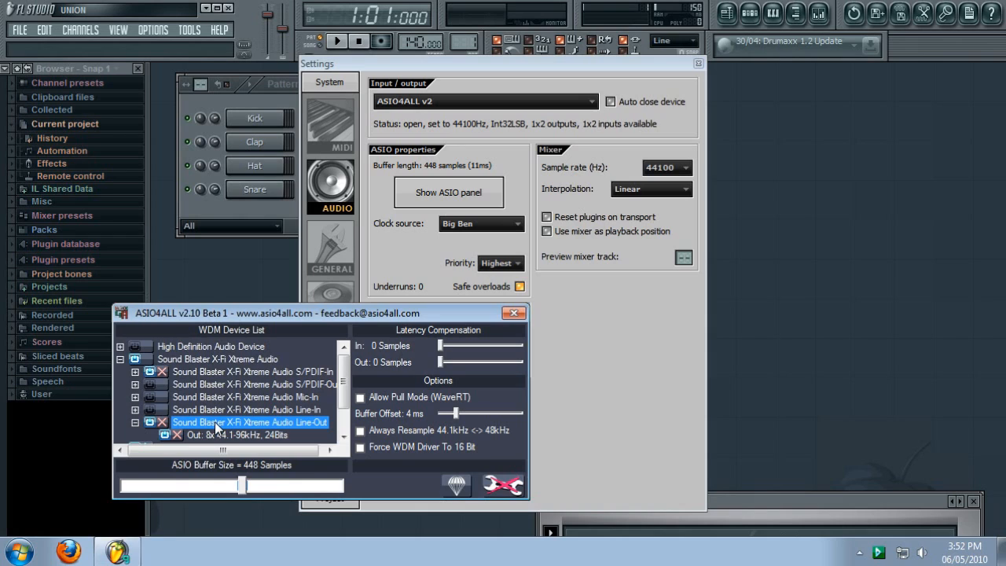
pyautogui.moveTo(506, 329)
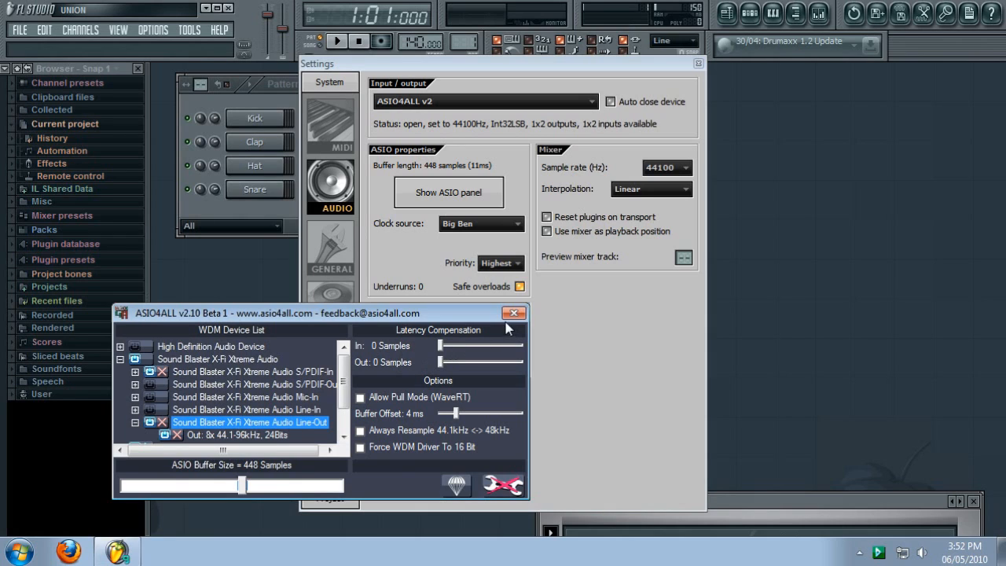
pyautogui.moveTo(515, 317)
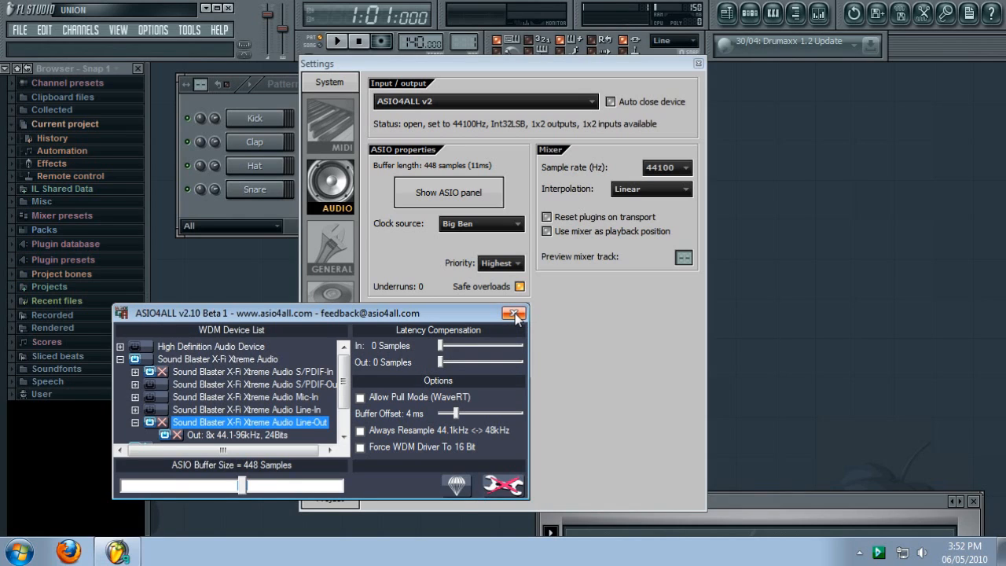
pyautogui.moveTo(525, 318)
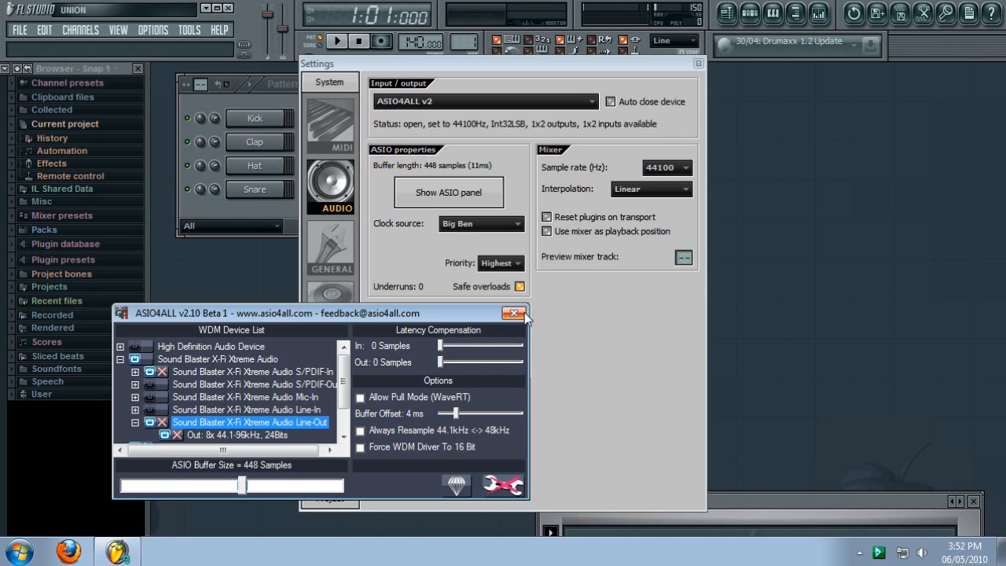
pyautogui.click(514, 313)
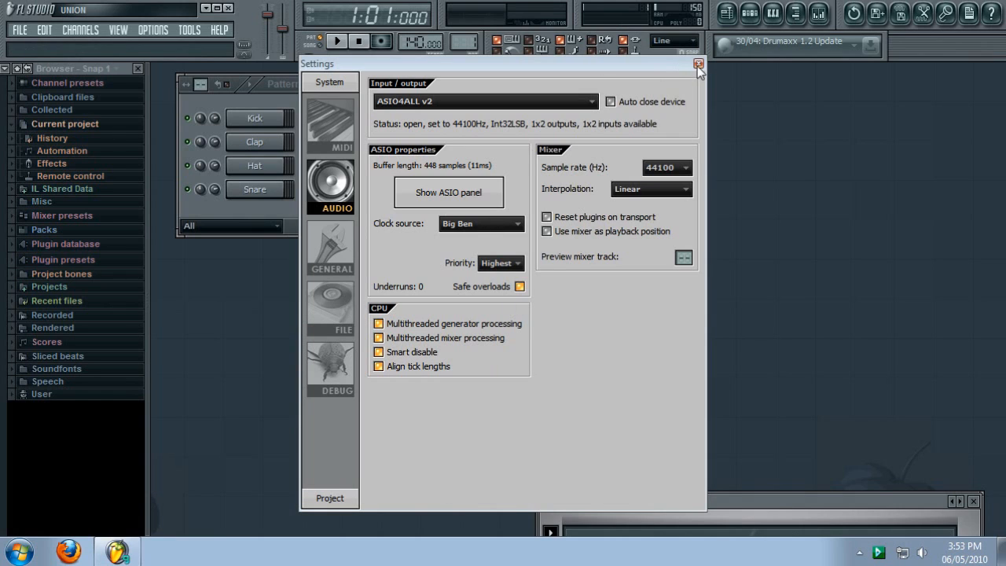
# - Close FL Studio's settings and bring up the Windows playback devices from the tray speaker icon
pyautogui.click(697, 64)
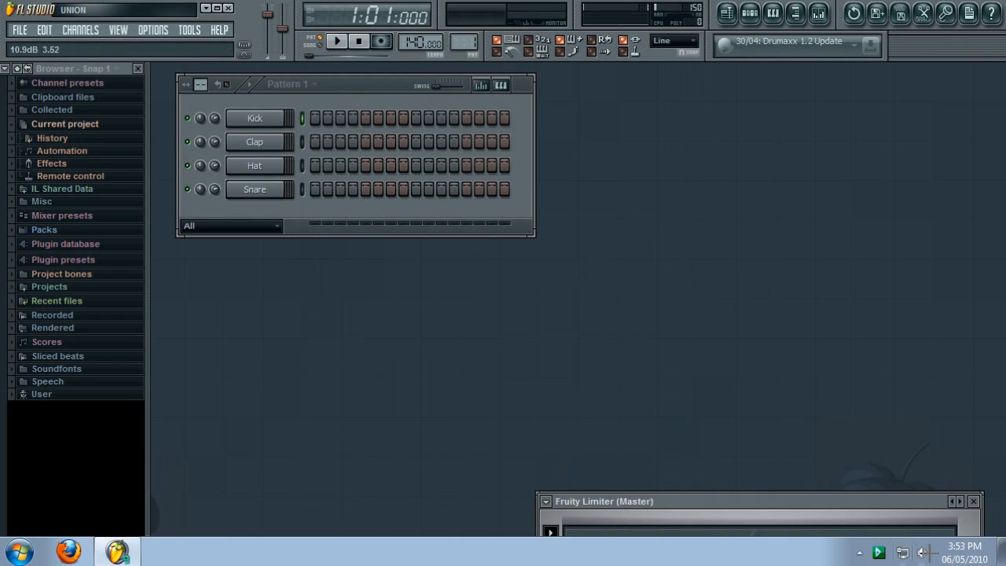
pyautogui.moveTo(965, 546)
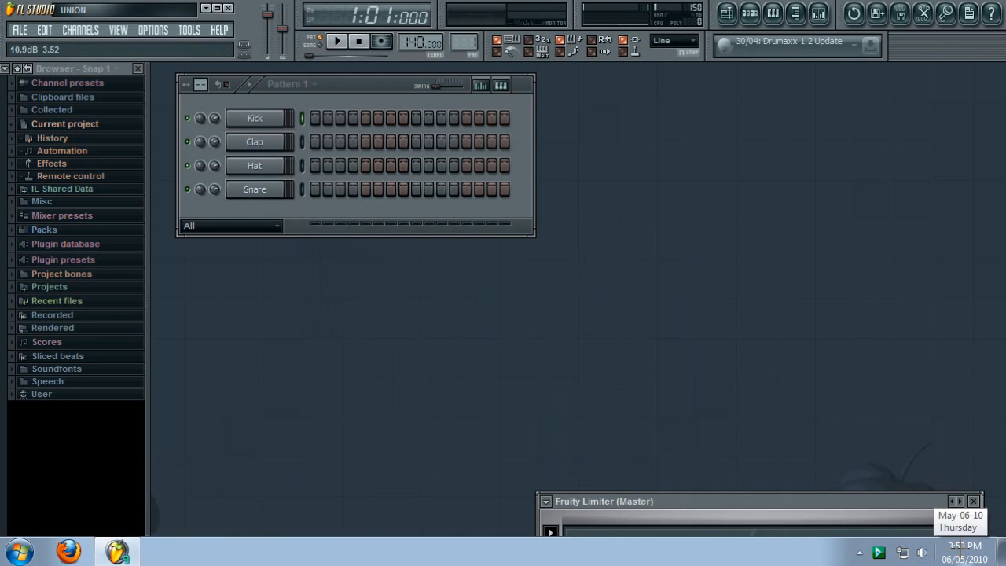
pyautogui.rightClick(921, 551)
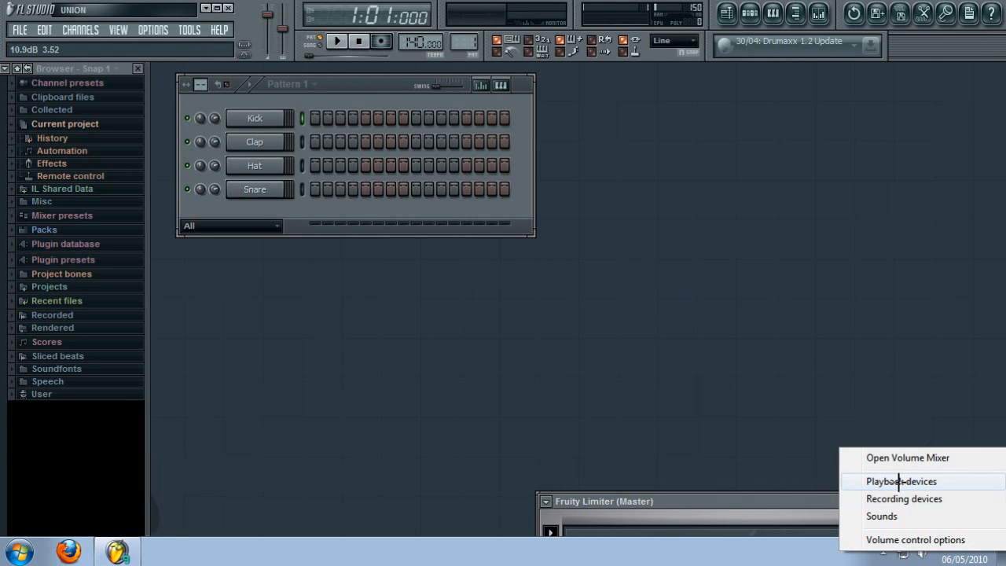
pyautogui.moveTo(901, 481)
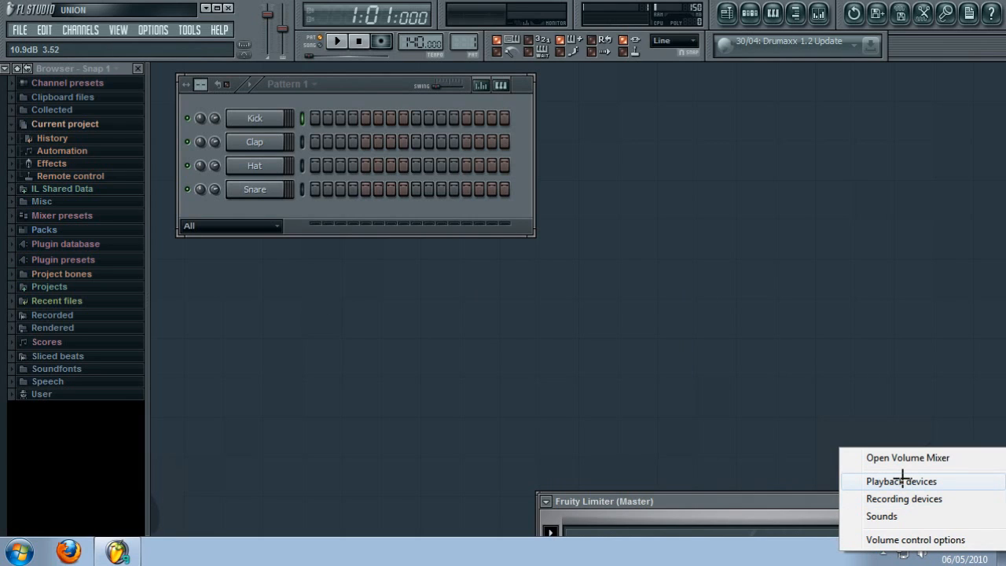
pyautogui.click(900, 481)
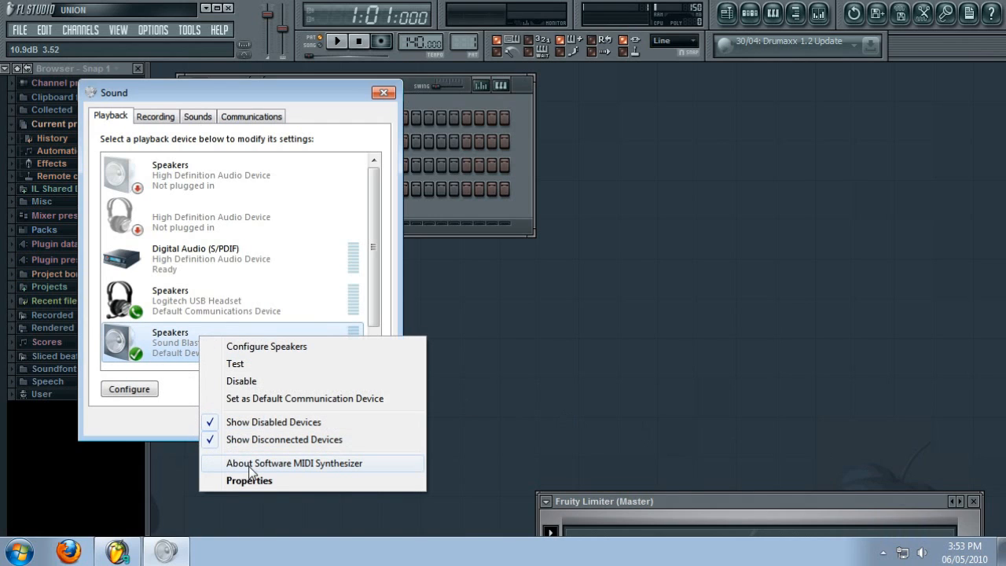
# - Check the software MIDI synthesizer details, confirm the Sound Blaster speakers are default, and close Sound
pyautogui.click(296, 462)
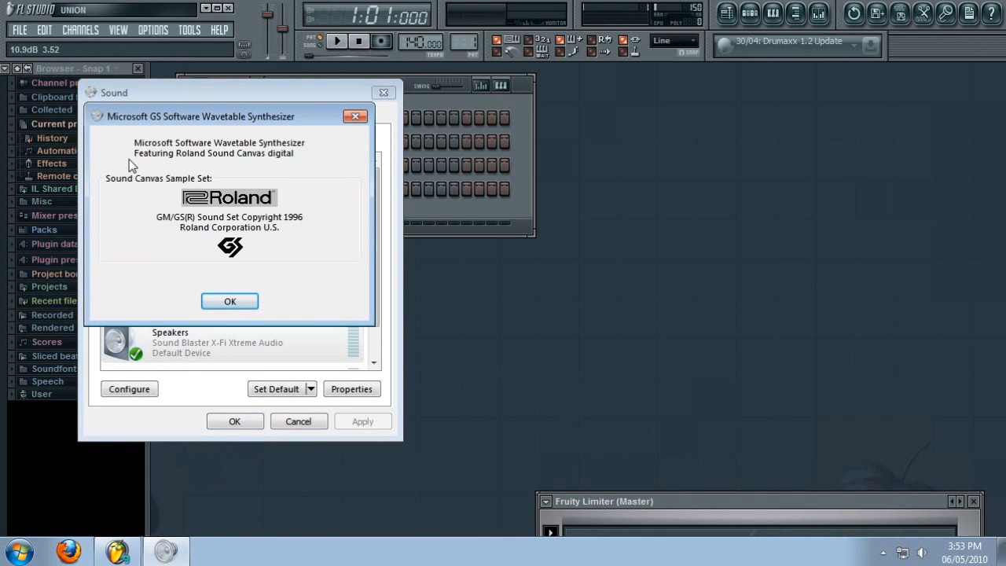
pyautogui.moveTo(290, 269)
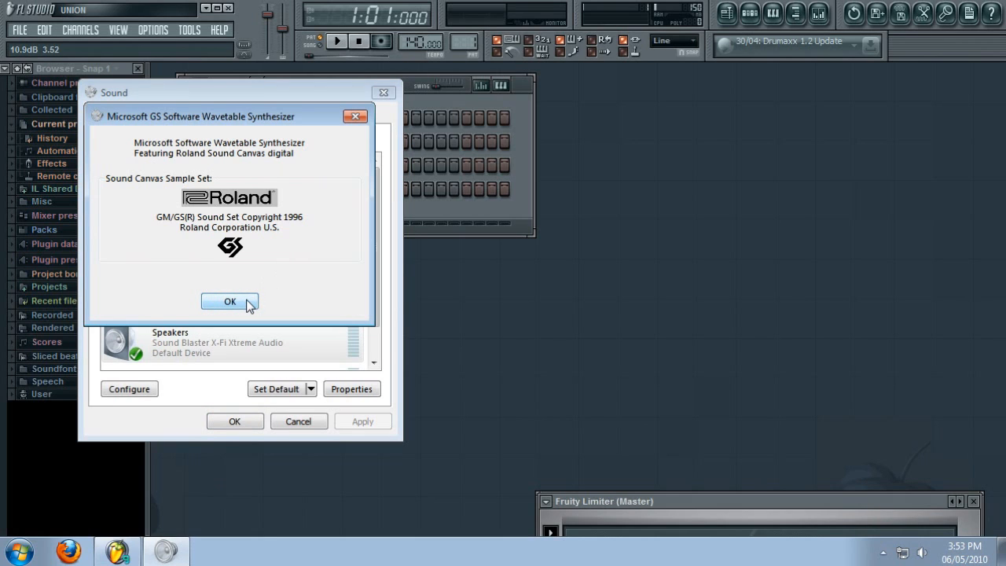
pyautogui.click(229, 302)
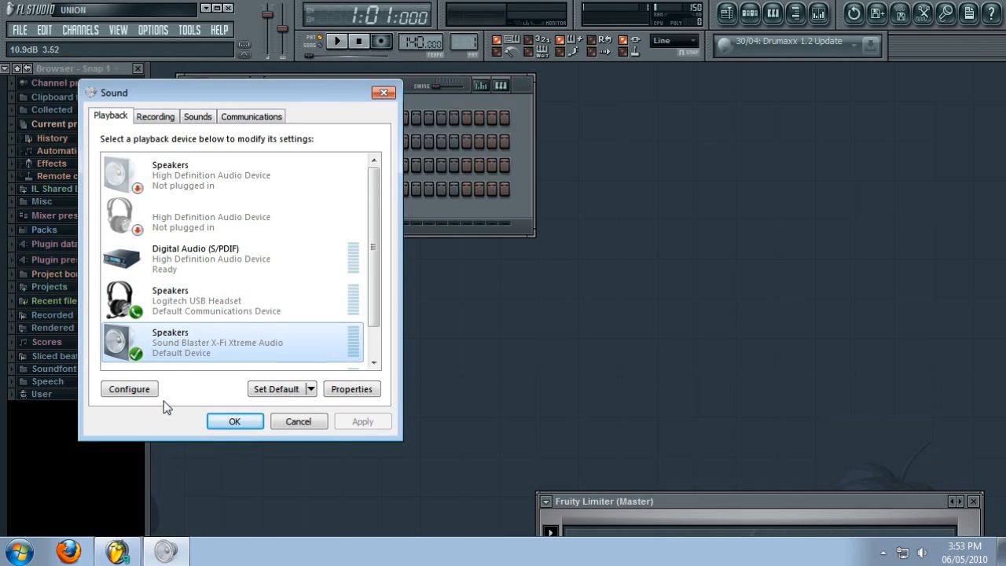
pyautogui.moveTo(191, 418)
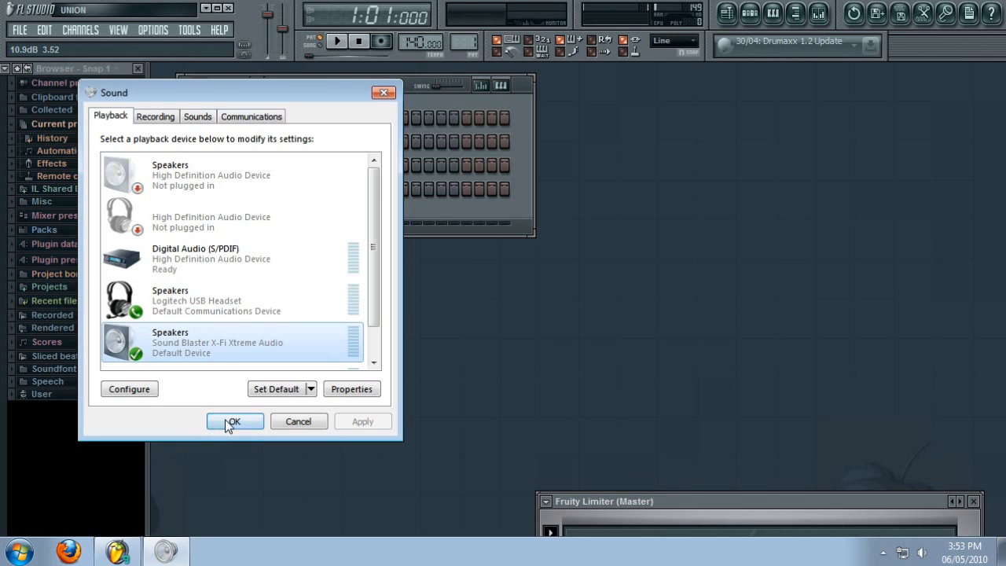
pyautogui.click(234, 422)
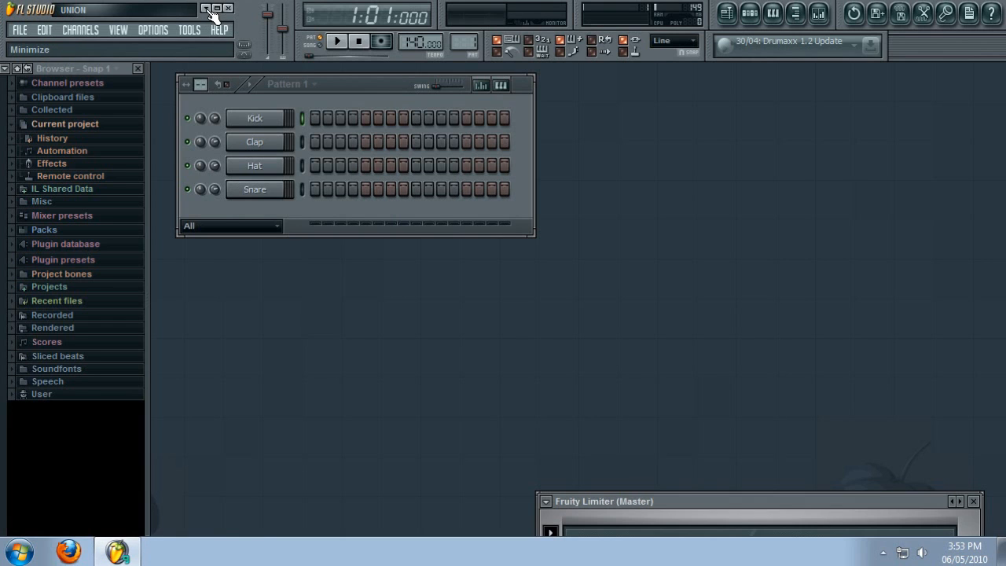
pyautogui.moveTo(211, 14)
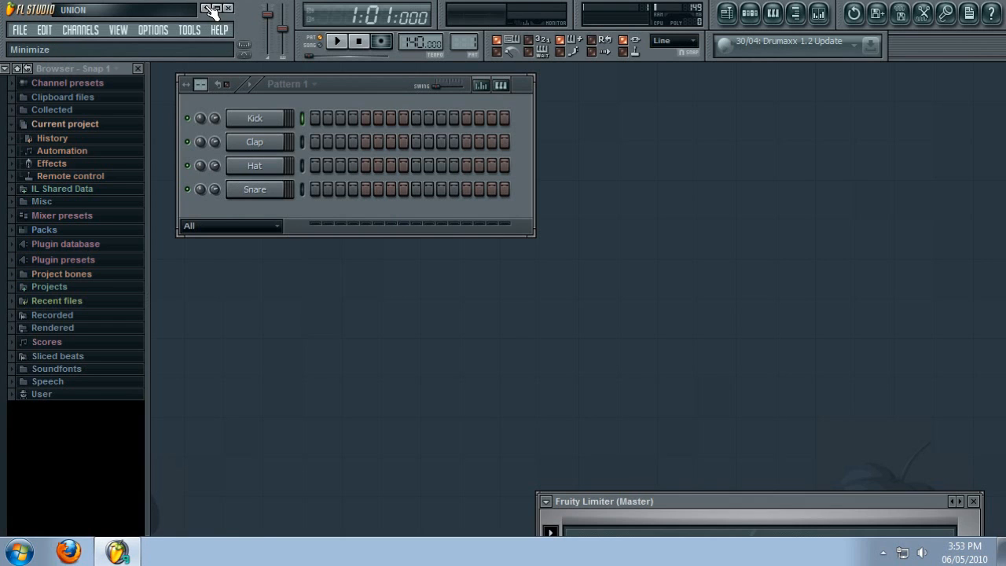
# - Minimise FL Studio and reopen the Windows playback devices list
pyautogui.click(214, 10)
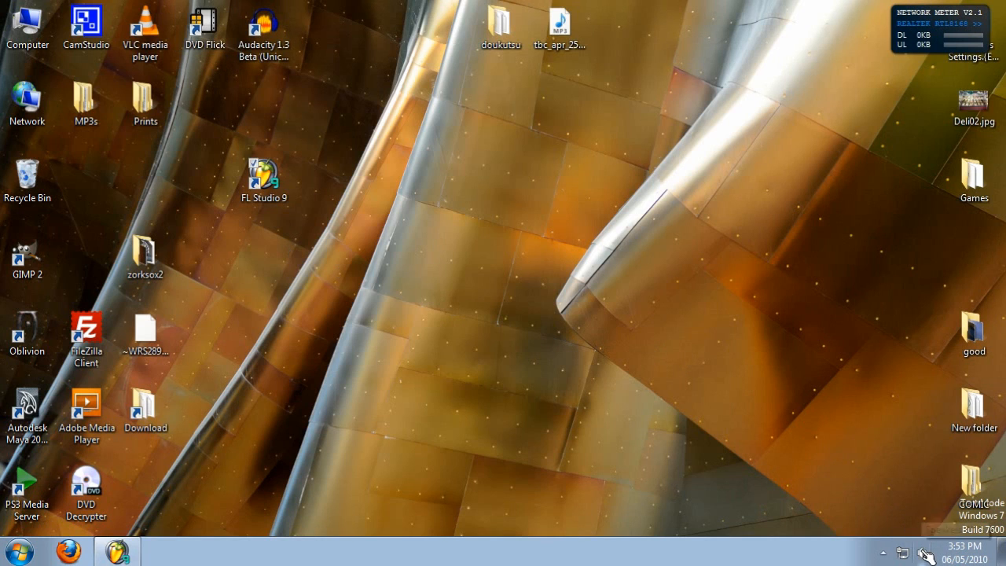
pyautogui.rightClick(925, 553)
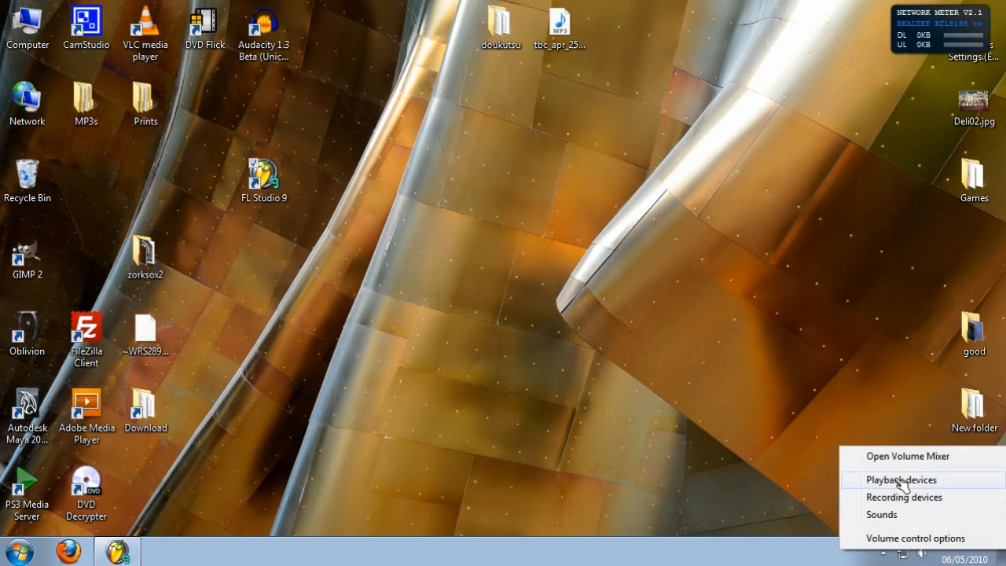
pyautogui.click(902, 480)
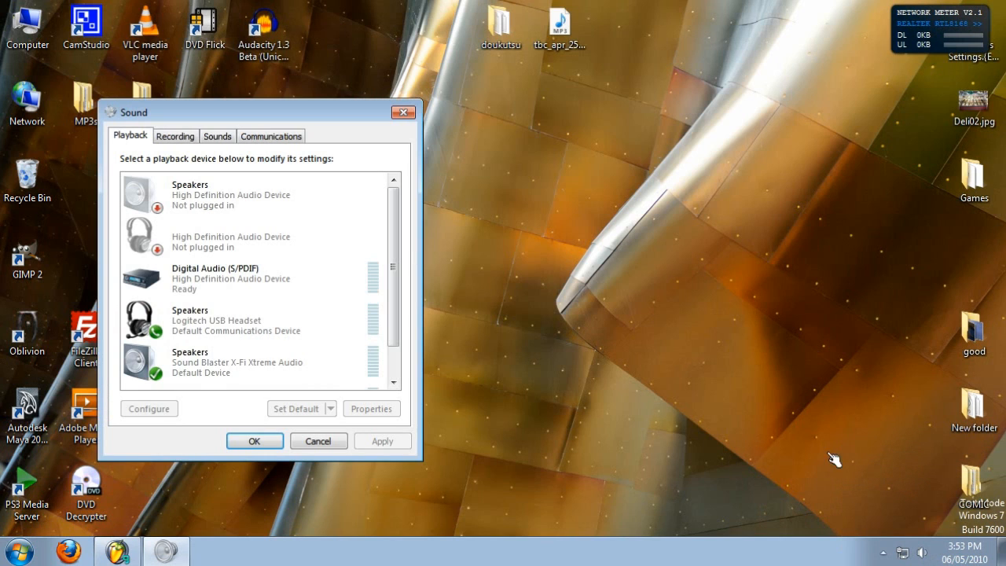
# - Select the Sound Blaster X-Fi Xtreme Audio speakers and bring up their properties
pyautogui.click(252, 279)
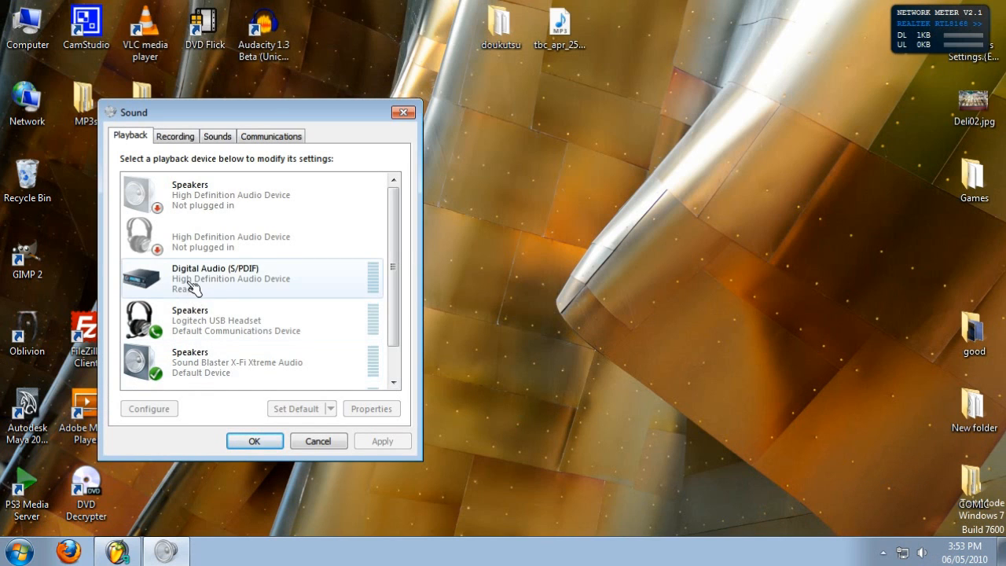
pyautogui.click(228, 362)
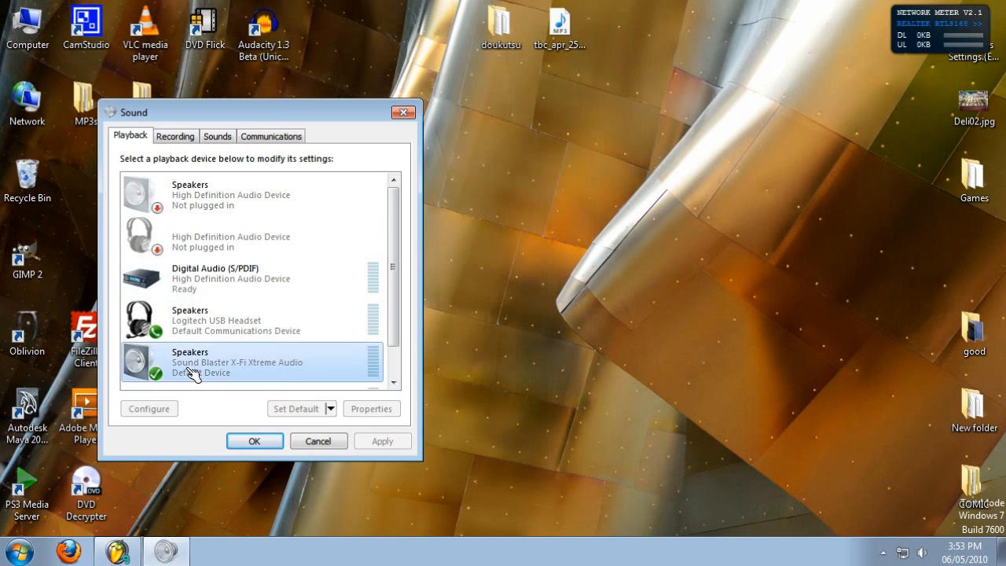
pyautogui.click(371, 408)
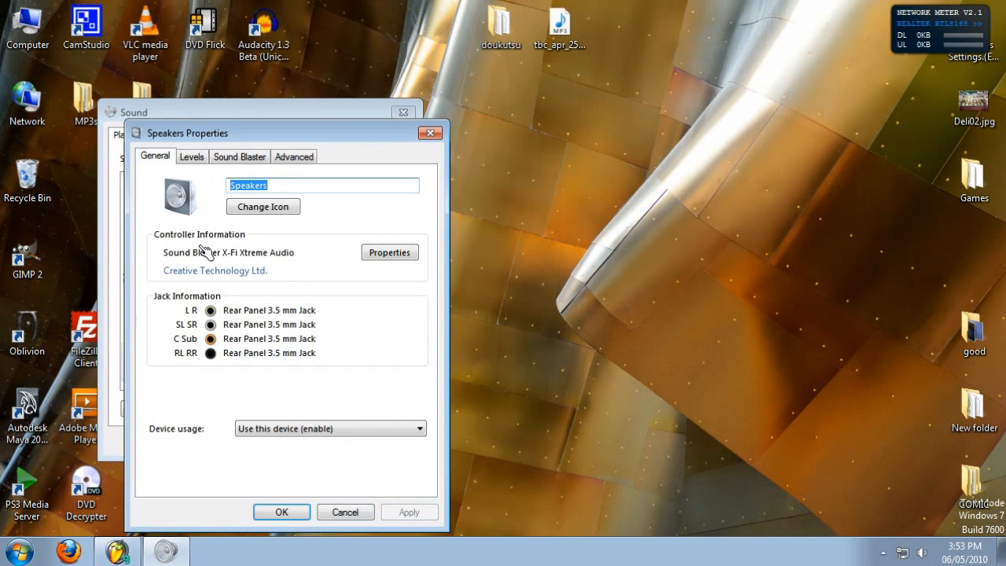
# - Review the speakers' Advanced format (16-bit, 48000 Hz), leave exclusive control off, and close both sound dialogs
pyautogui.click(294, 155)
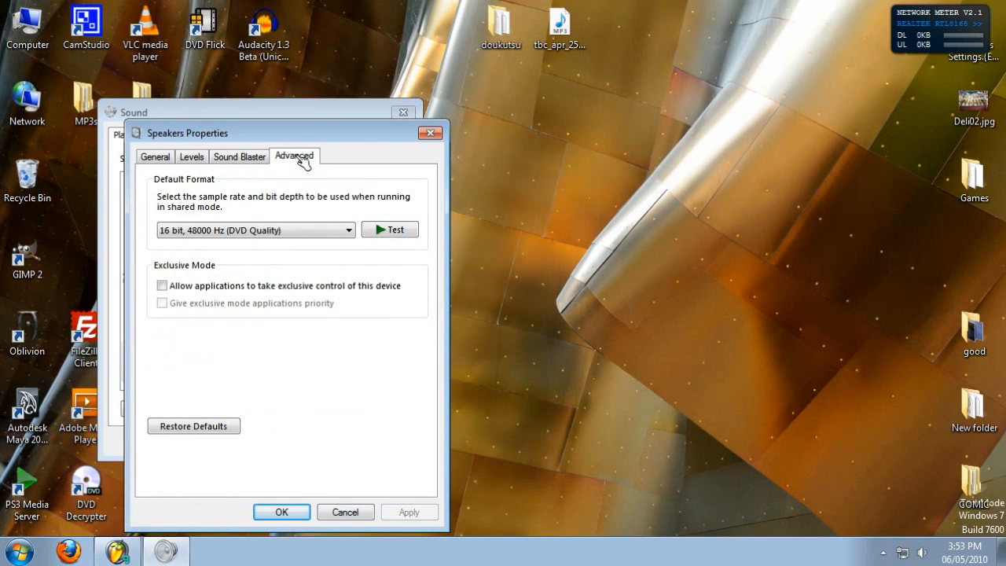
pyautogui.moveTo(223, 274)
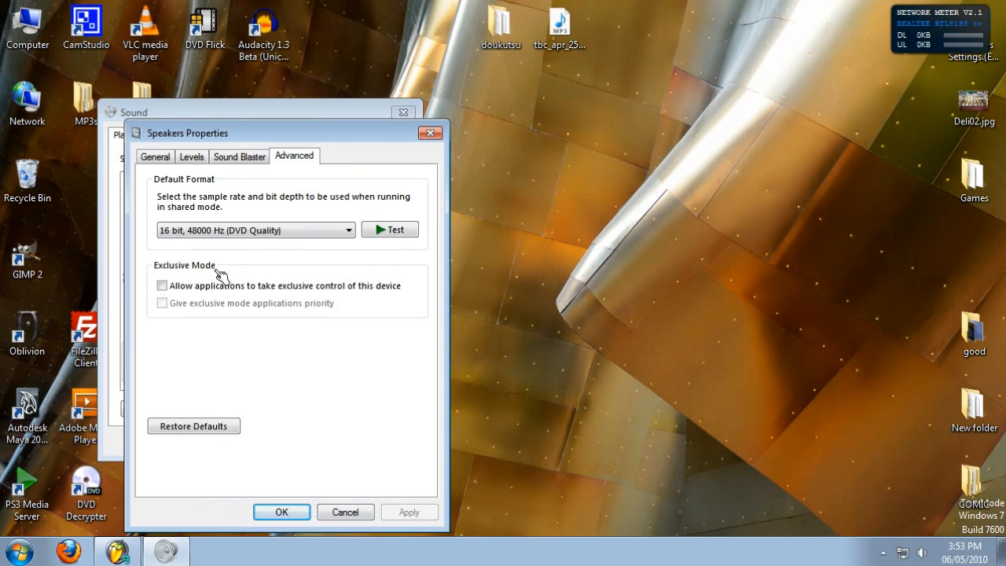
pyautogui.moveTo(160, 316)
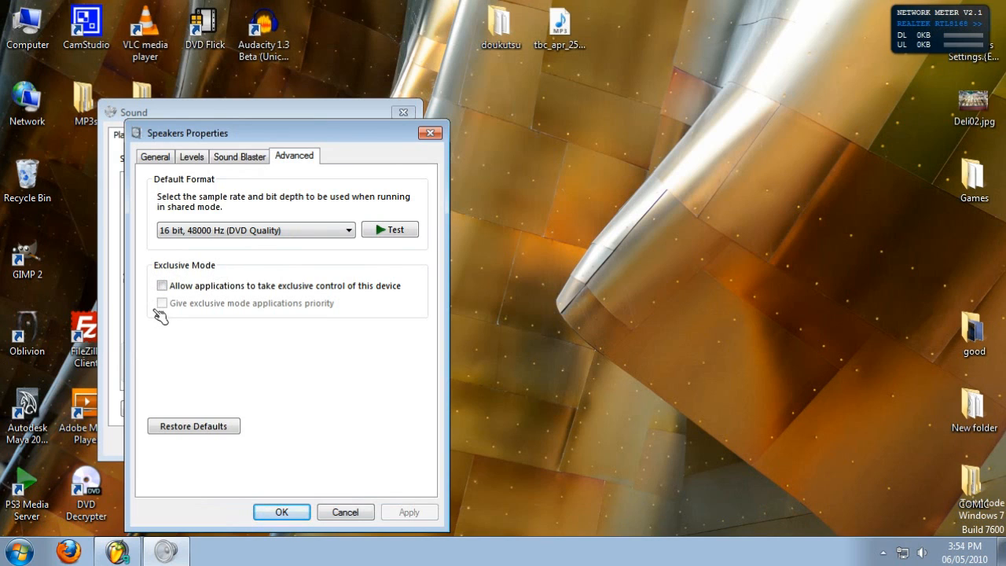
pyautogui.moveTo(149, 290)
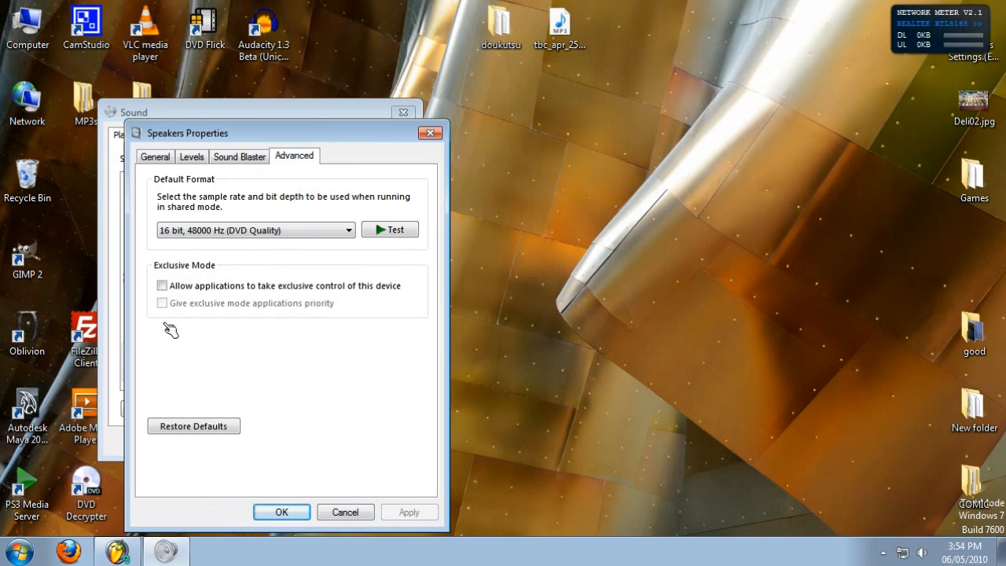
pyautogui.moveTo(179, 324)
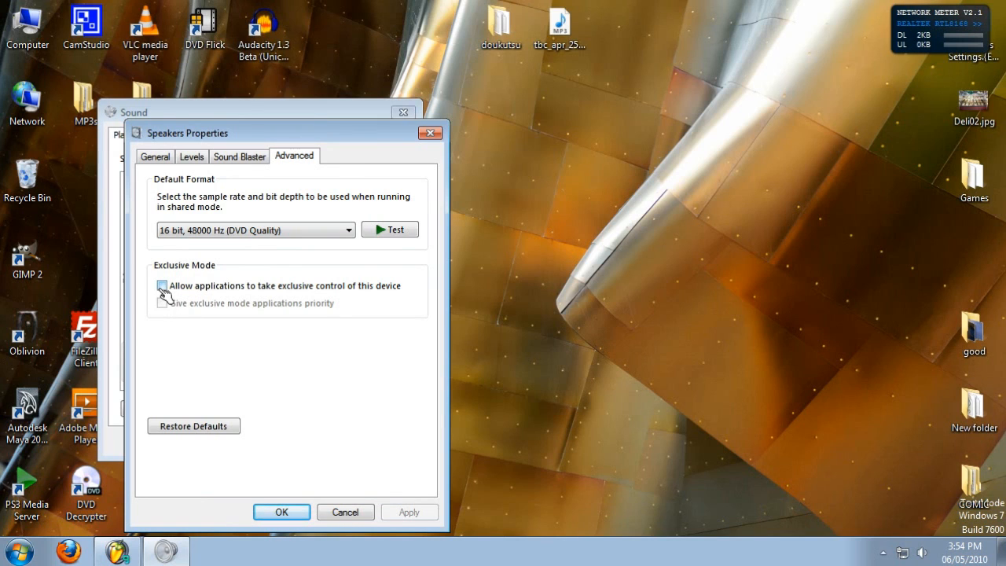
pyautogui.click(164, 286)
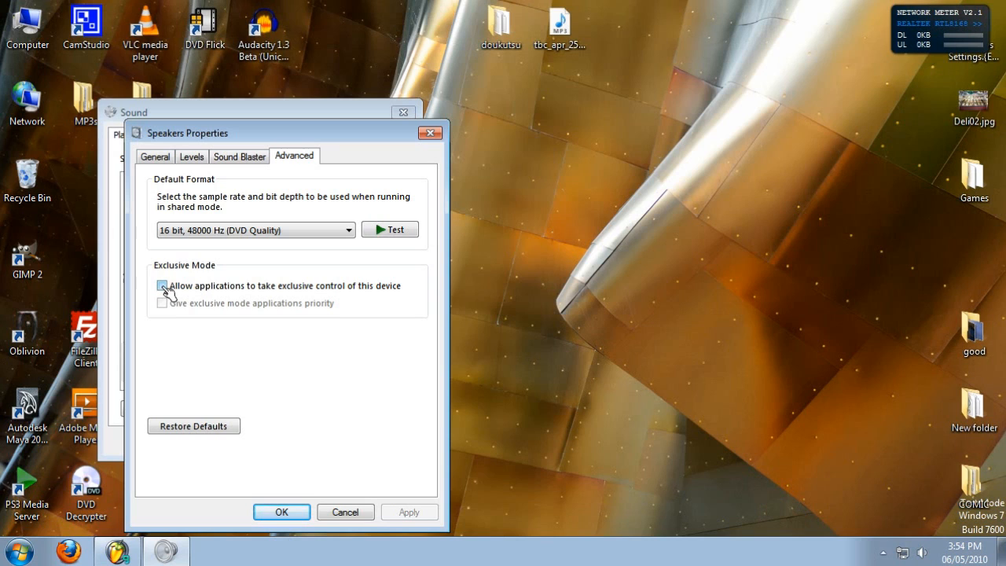
pyautogui.click(162, 286)
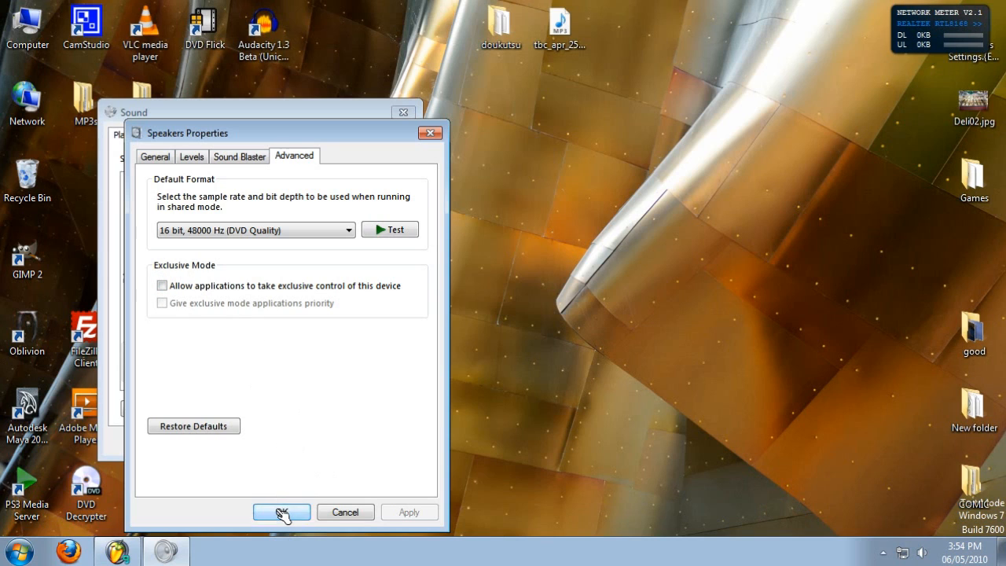
pyautogui.click(282, 512)
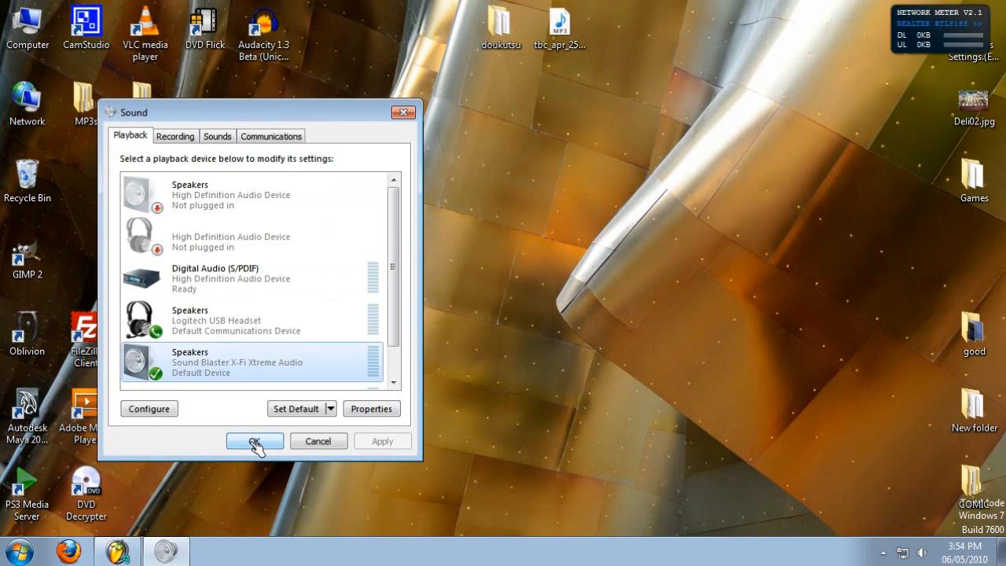
pyautogui.click(255, 440)
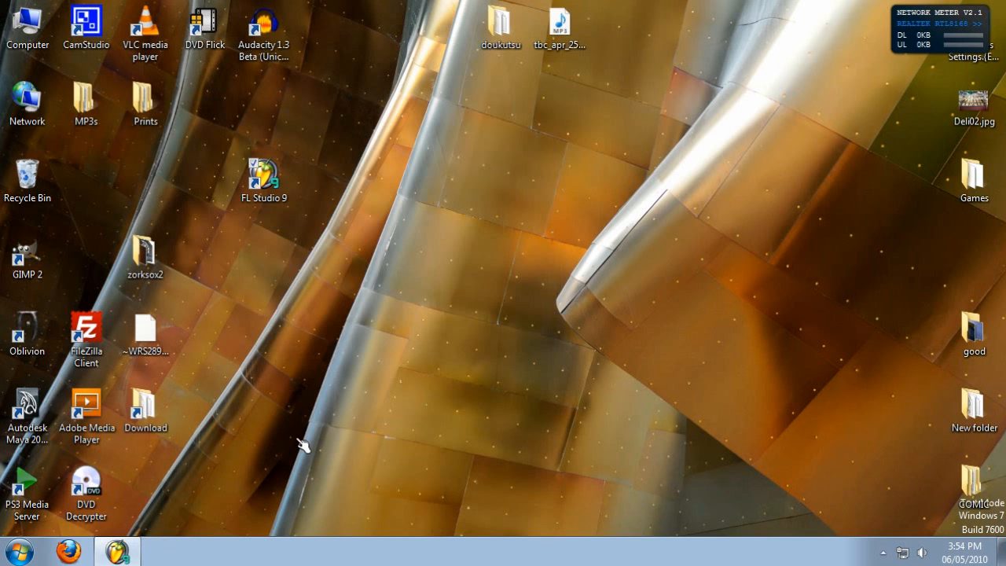
pyautogui.moveTo(431, 196)
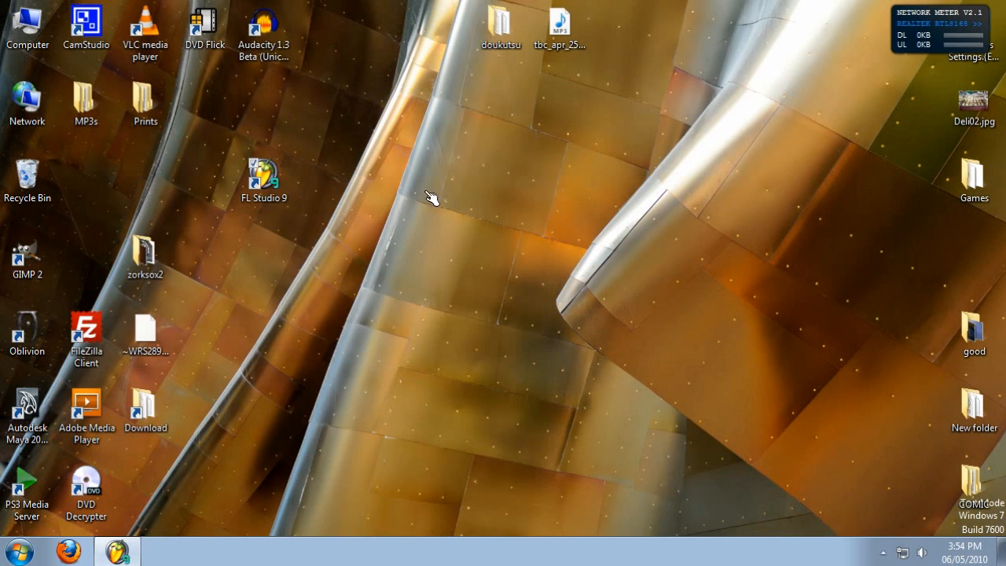
# - Manage the computer, expand Services and Applications, and select the Windows Audio service
pyautogui.rightClick(28, 23)
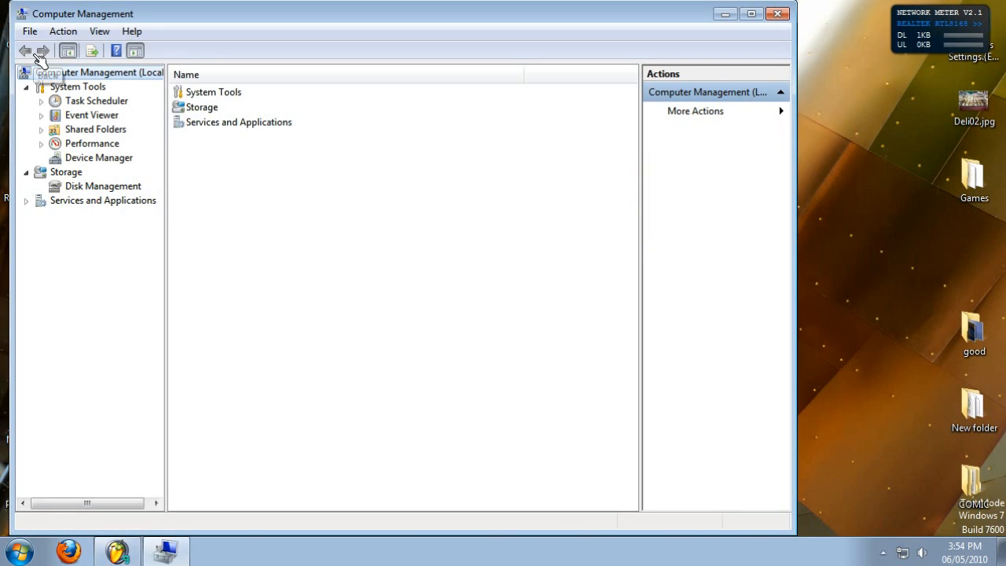
pyautogui.moveTo(25, 51)
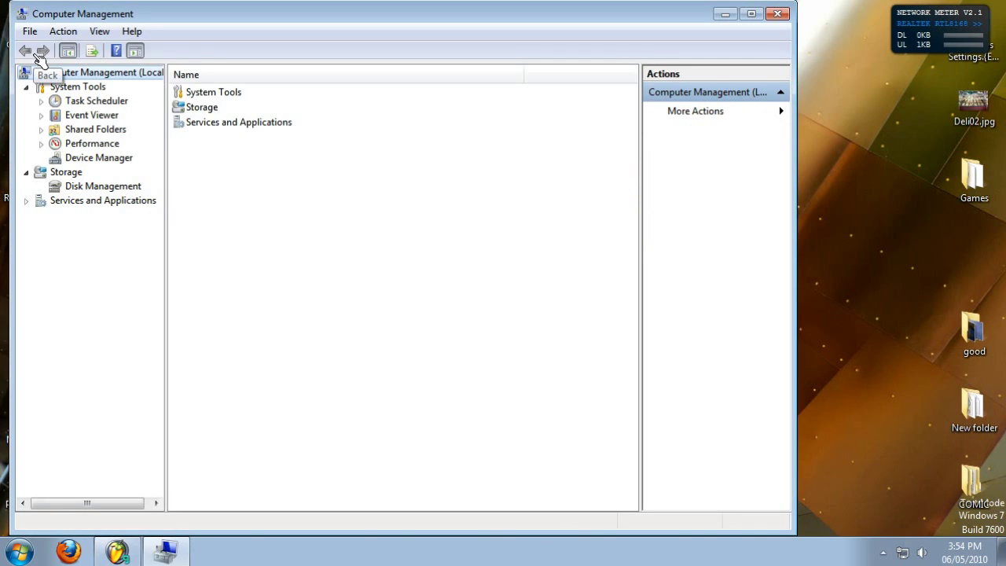
pyautogui.click(27, 199)
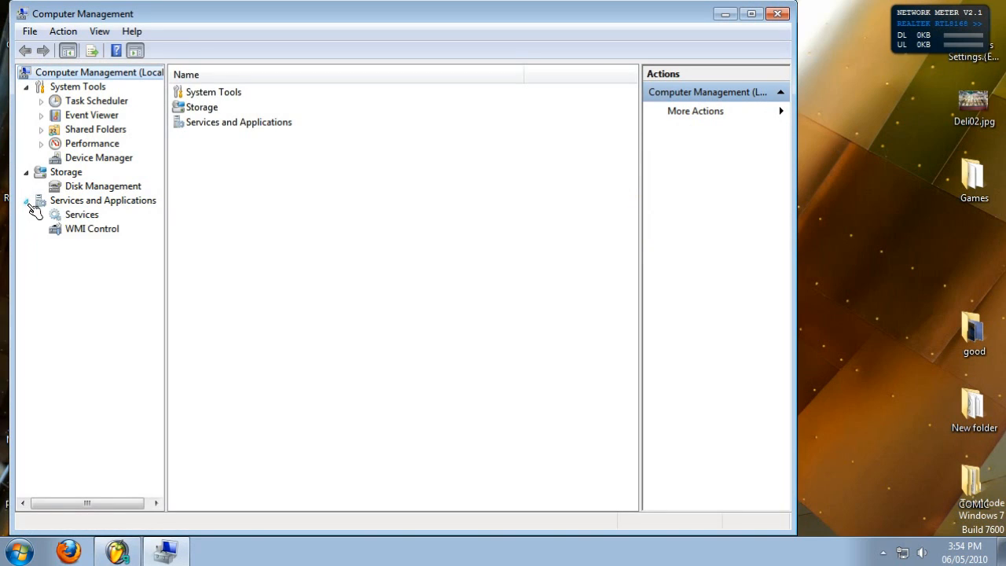
pyautogui.click(81, 214)
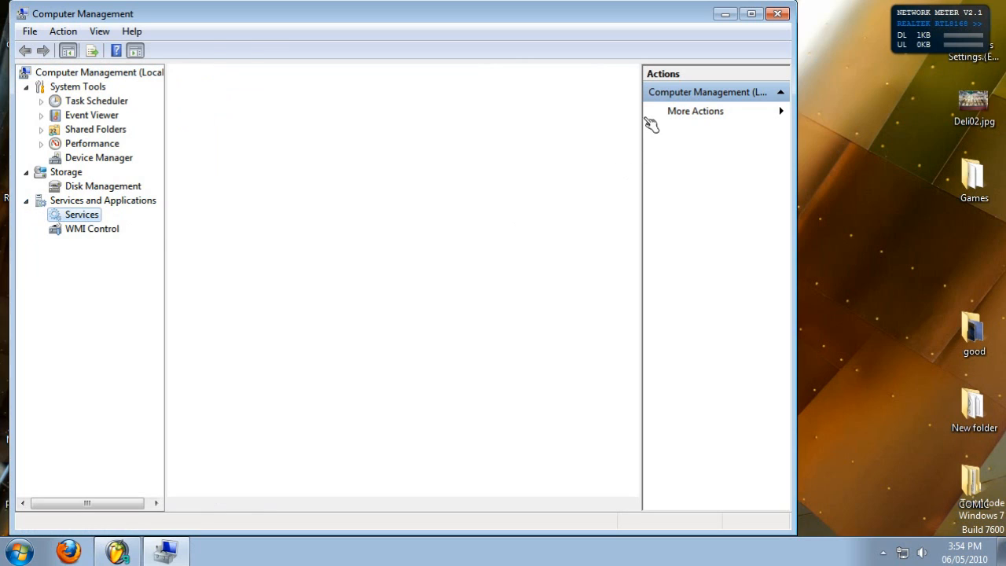
pyautogui.click(82, 214)
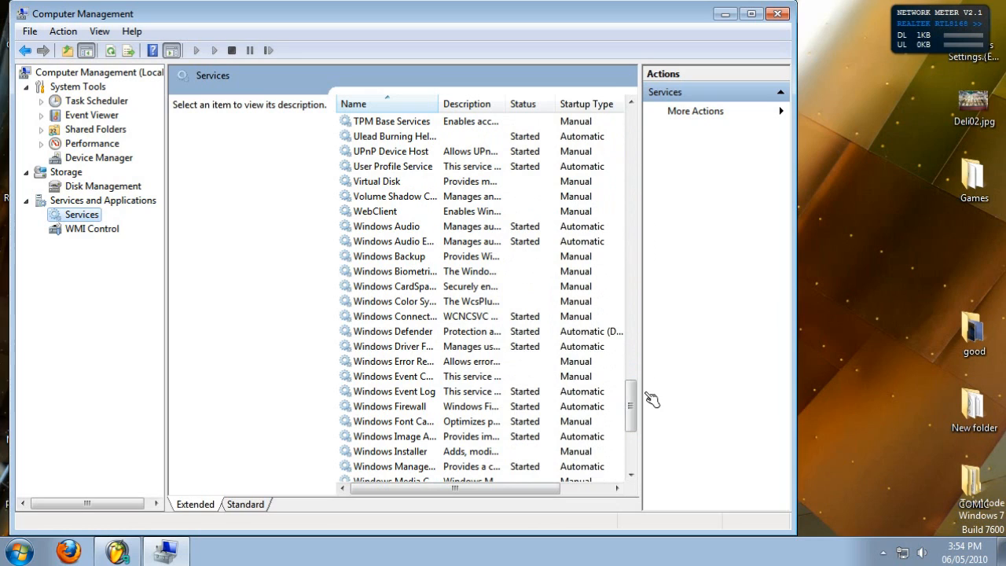
pyautogui.click(385, 226)
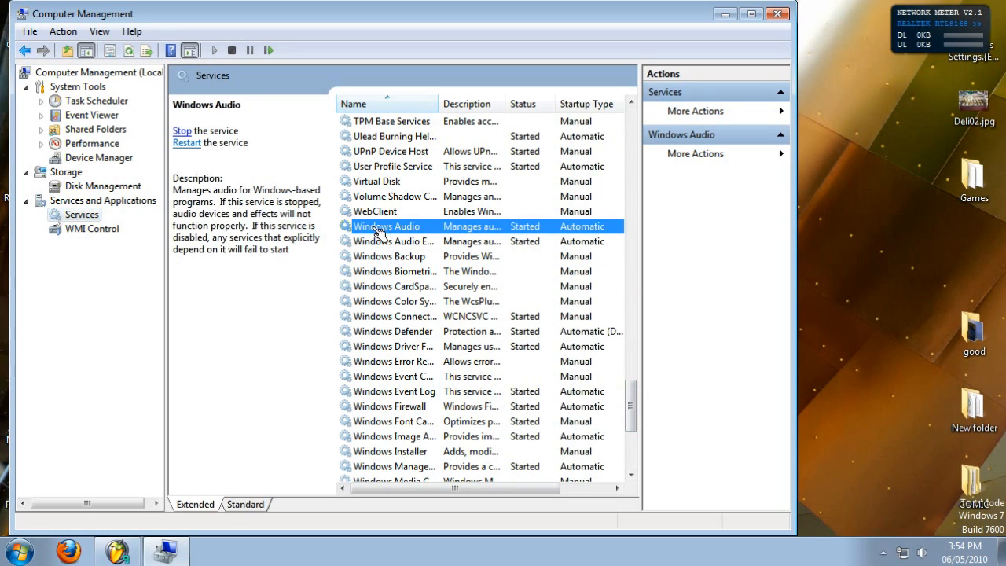
pyautogui.moveTo(211, 152)
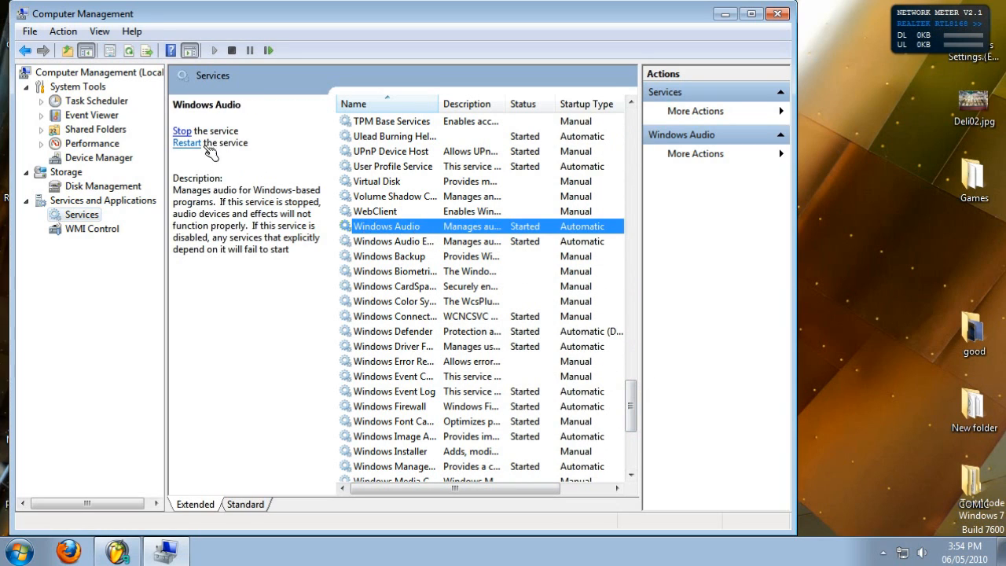
pyautogui.moveTo(185, 132)
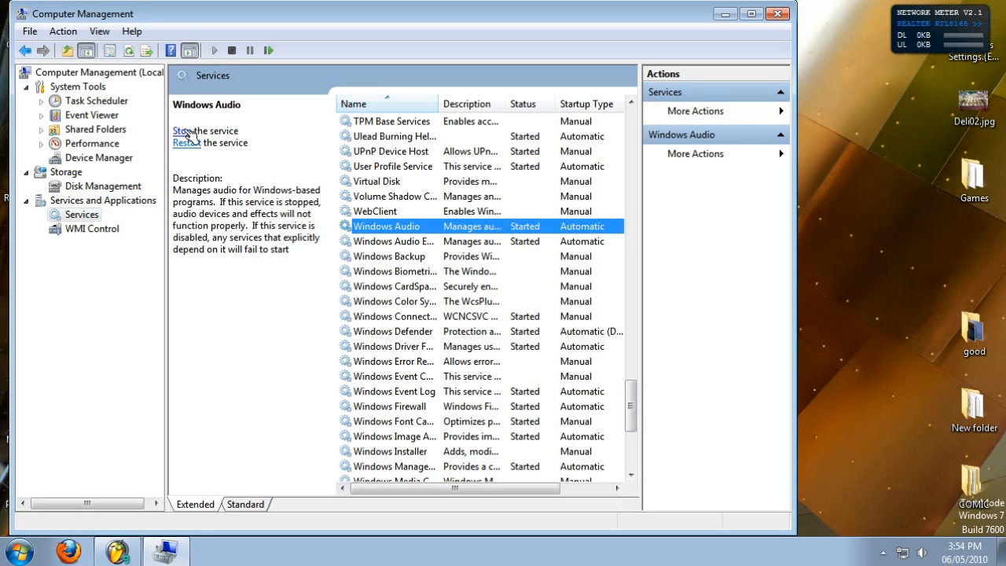
pyautogui.moveTo(217, 24)
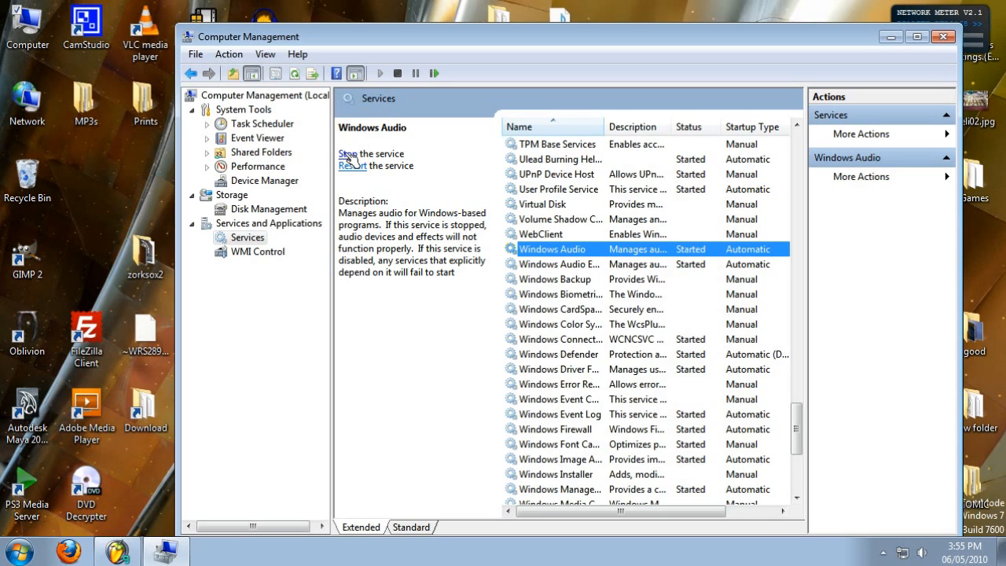
pyautogui.moveTo(234, 294)
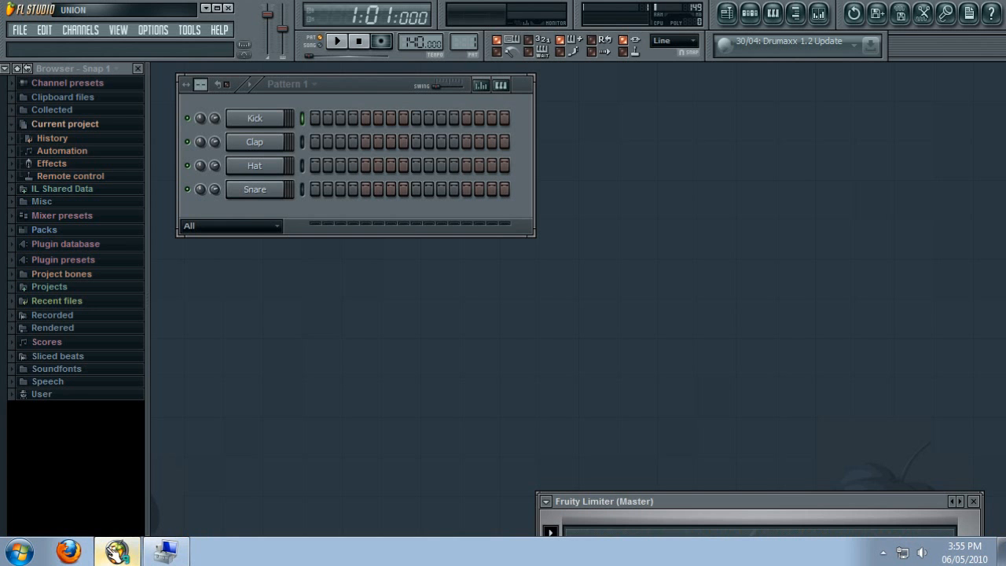
pyautogui.click(153, 28)
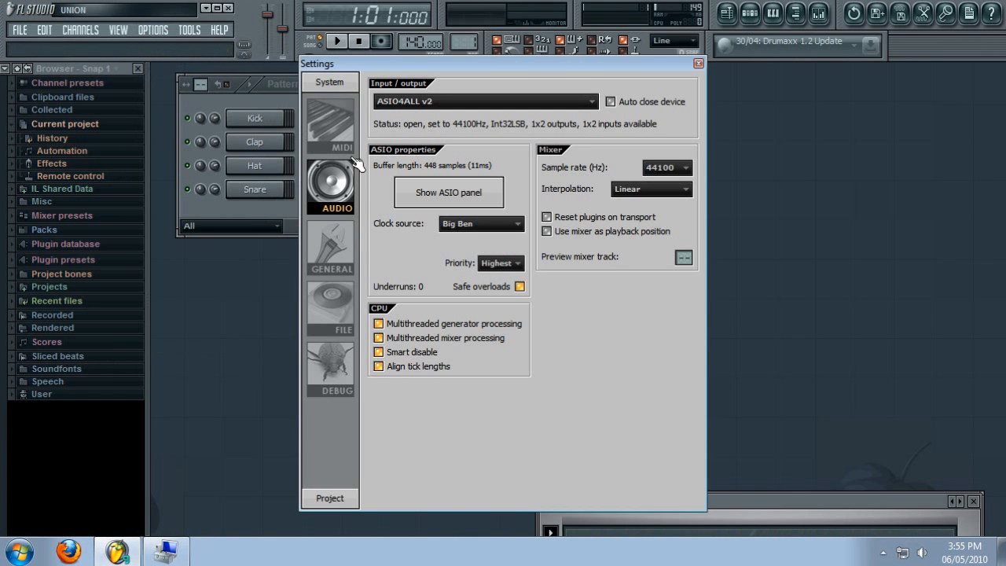
pyautogui.click(448, 192)
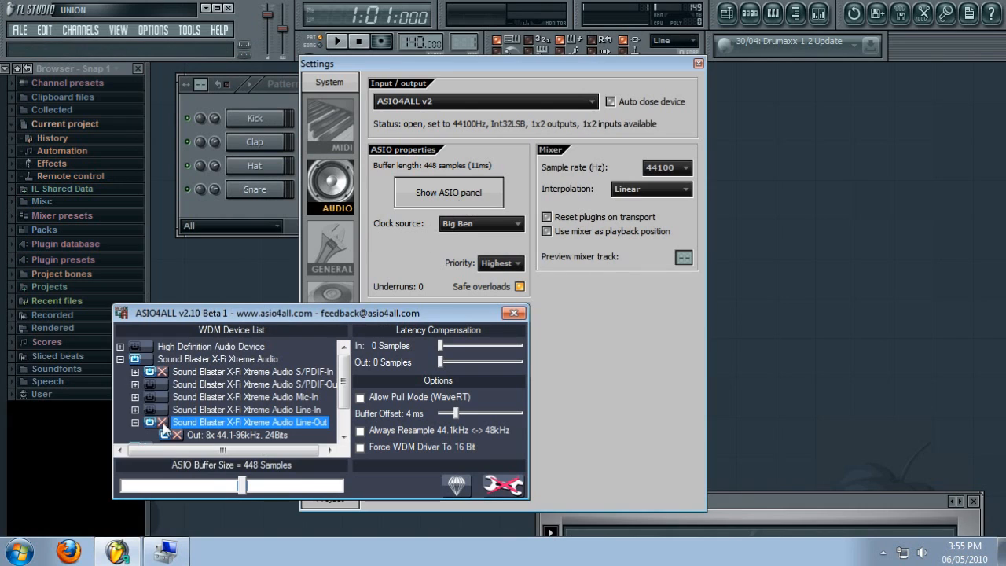
pyautogui.moveTo(176, 448)
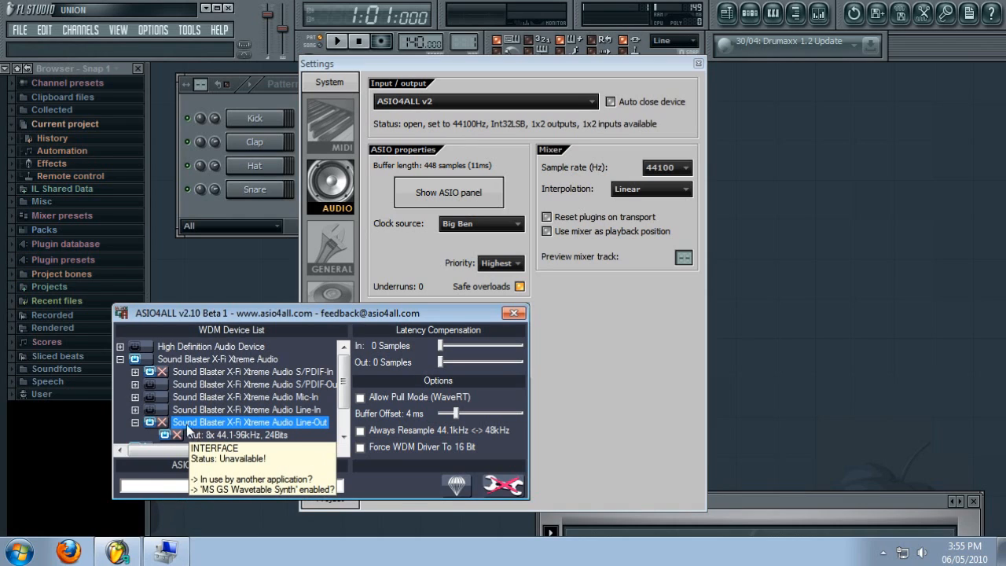
pyautogui.moveTo(255, 424)
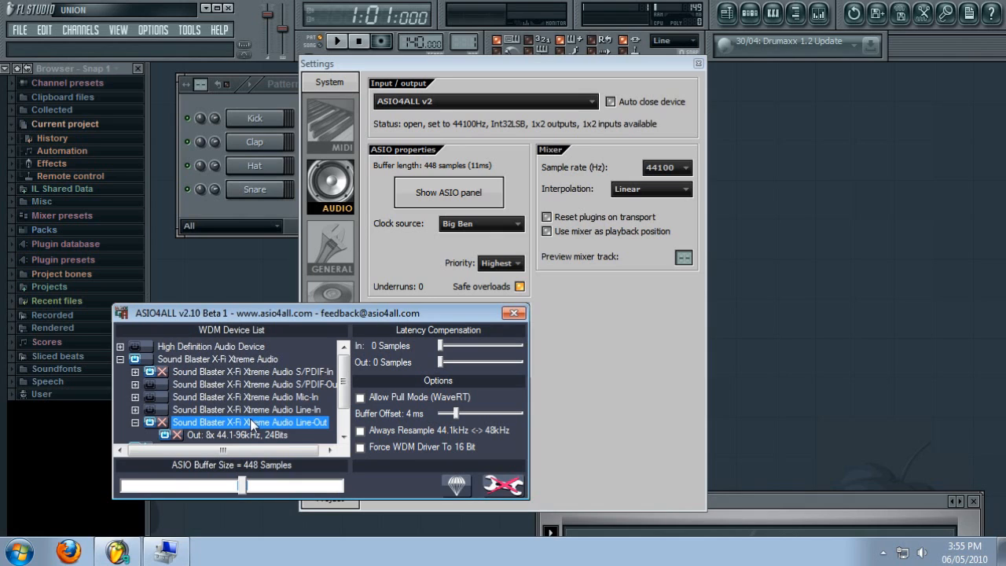
pyautogui.click(514, 313)
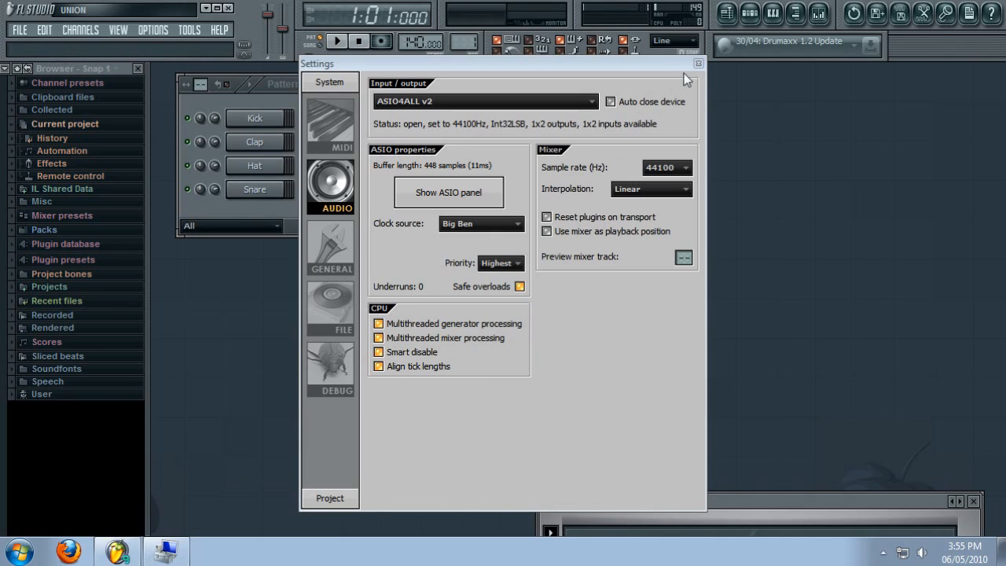
pyautogui.click(698, 63)
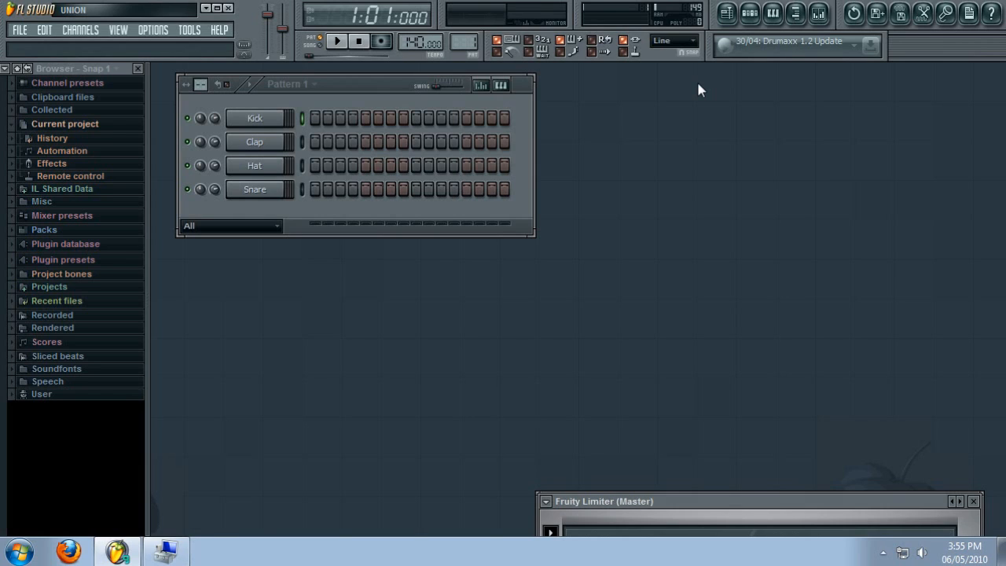
pyautogui.moveTo(212, 9)
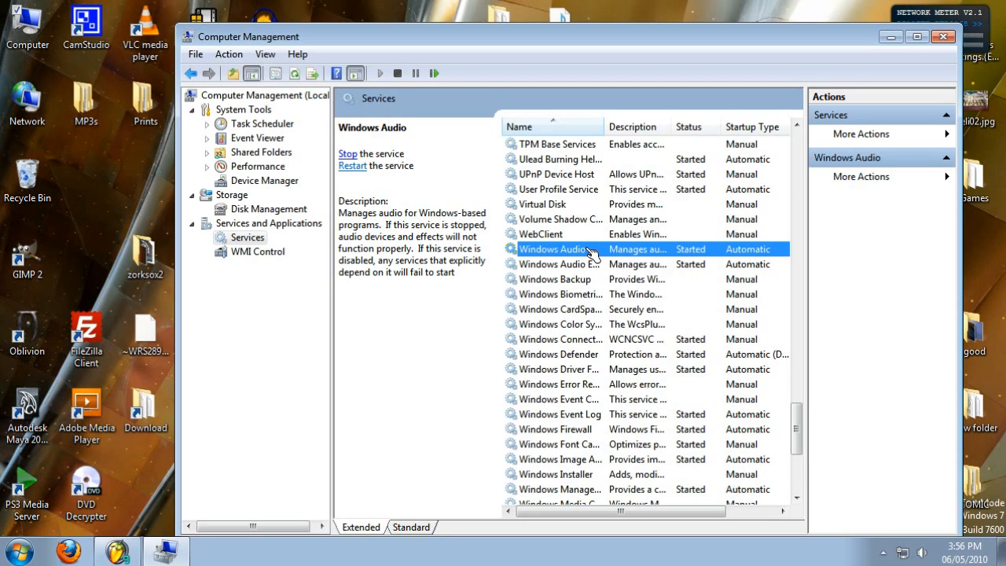
pyautogui.moveTo(861, 82)
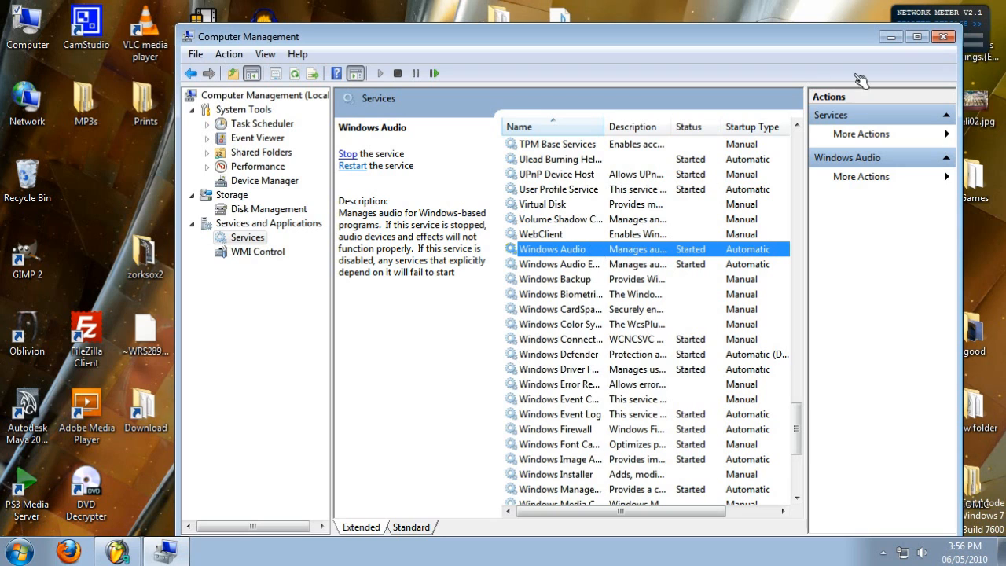
# - Close the Computer Management window to return to the desktop
pyautogui.click(943, 36)
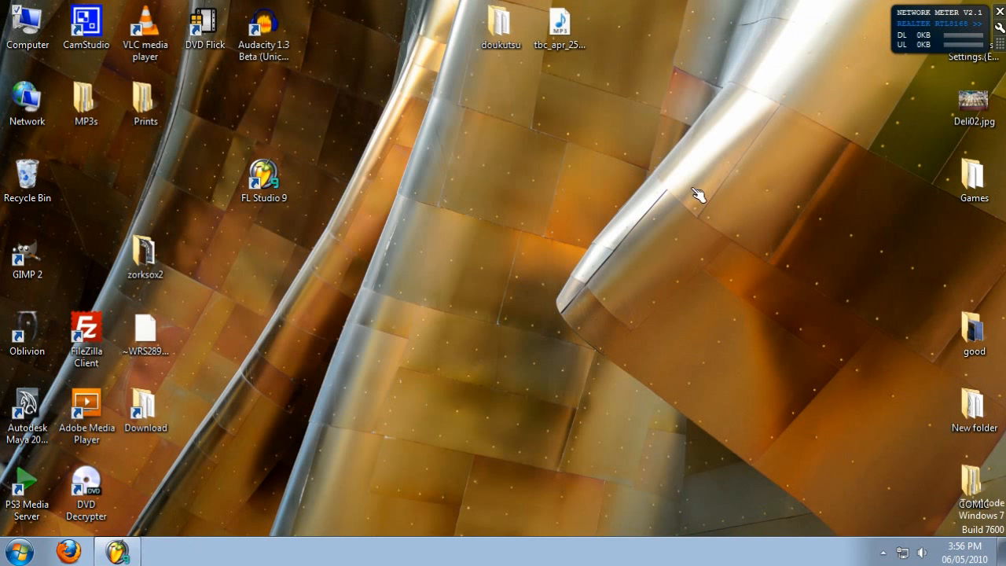
pyautogui.moveTo(397, 353)
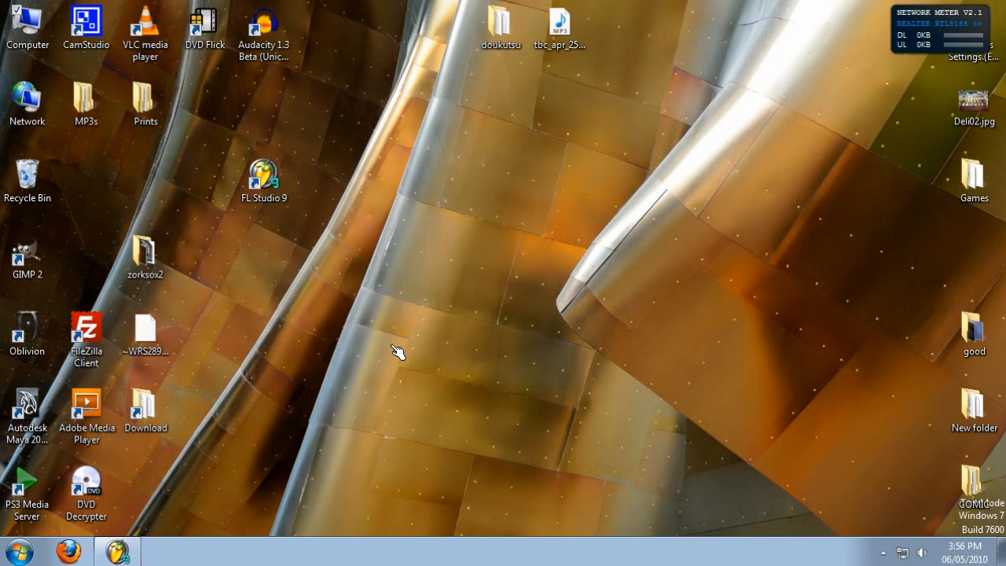
pyautogui.moveTo(764, 508)
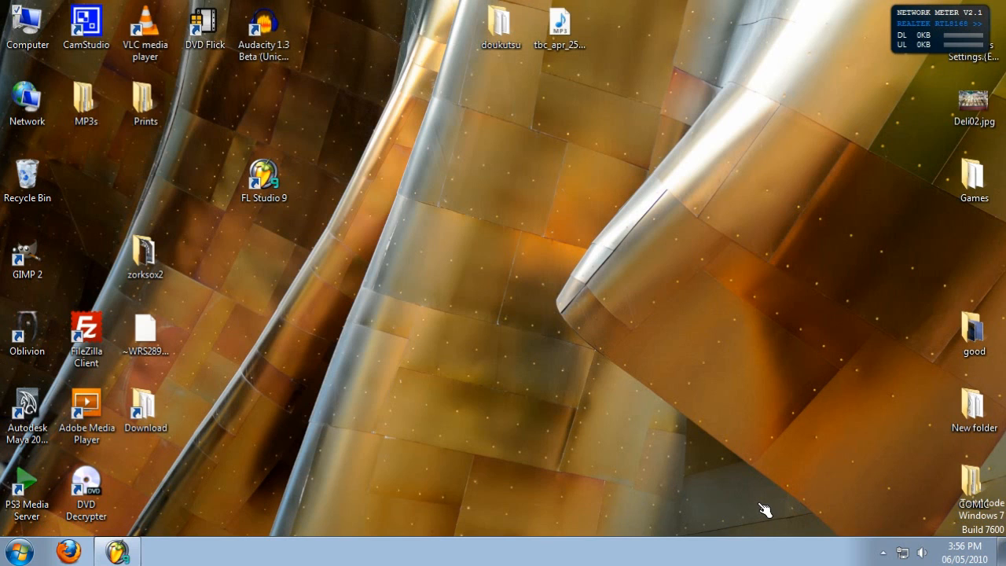
pyautogui.moveTo(923, 553)
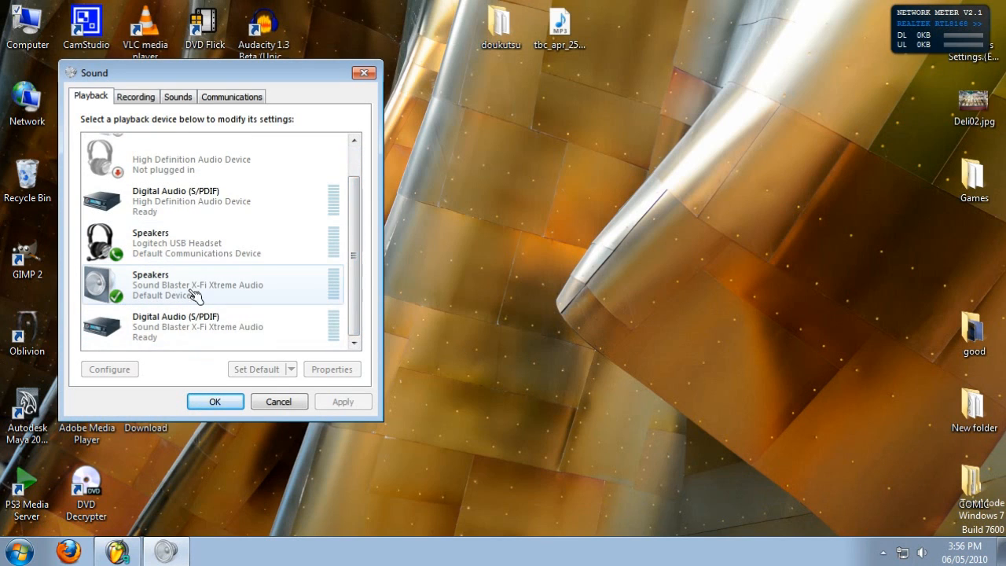
# - Select the onboard High Definition Audio Device headphone output, now Ready, and bring up its options
pyautogui.scroll(3)
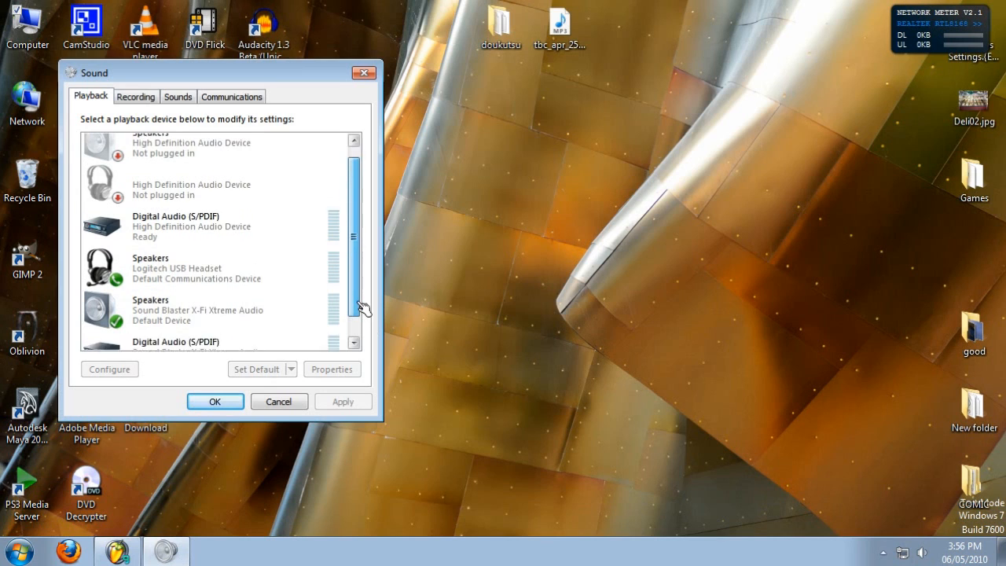
pyautogui.scroll(3)
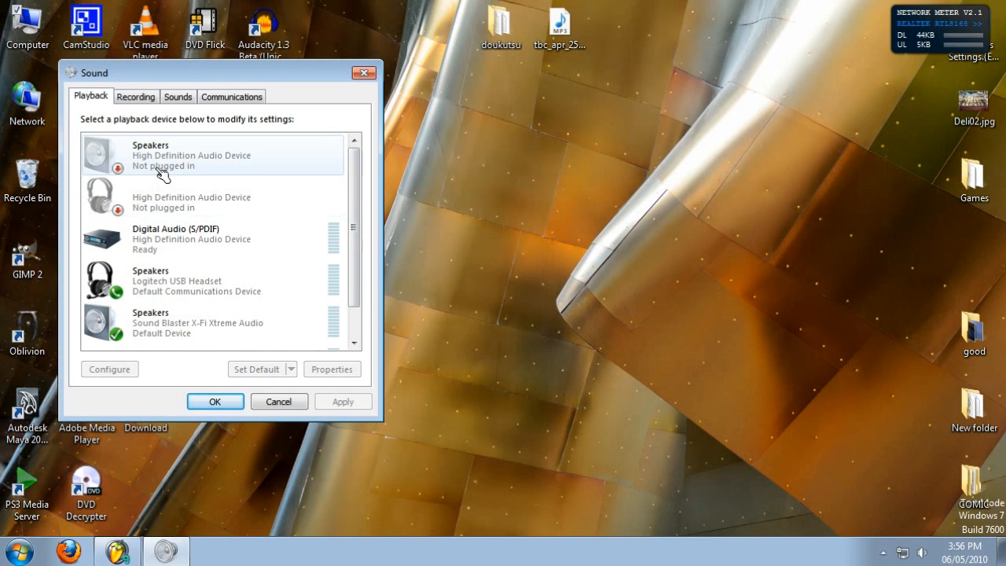
pyautogui.click(212, 196)
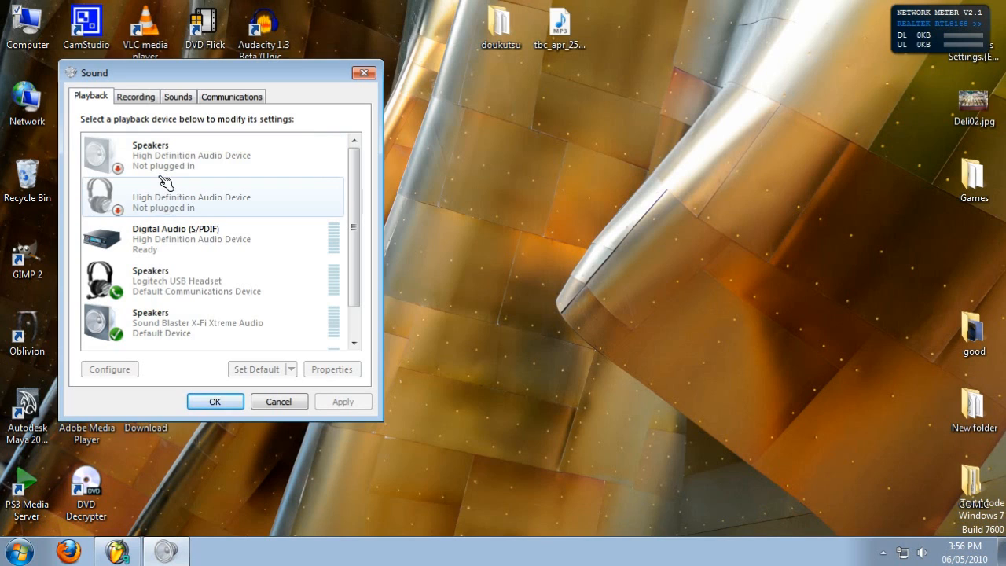
pyautogui.click(212, 156)
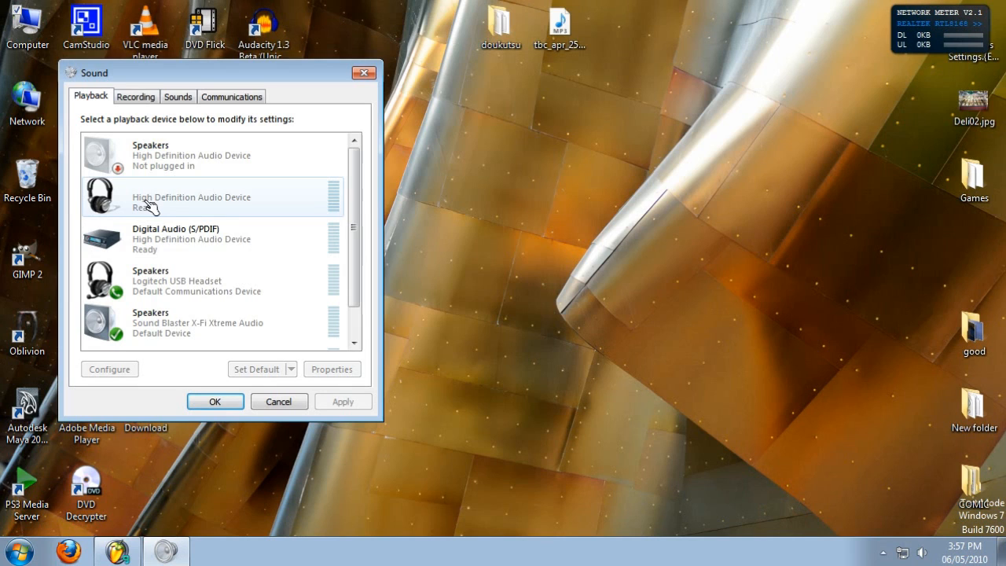
pyautogui.rightClick(188, 196)
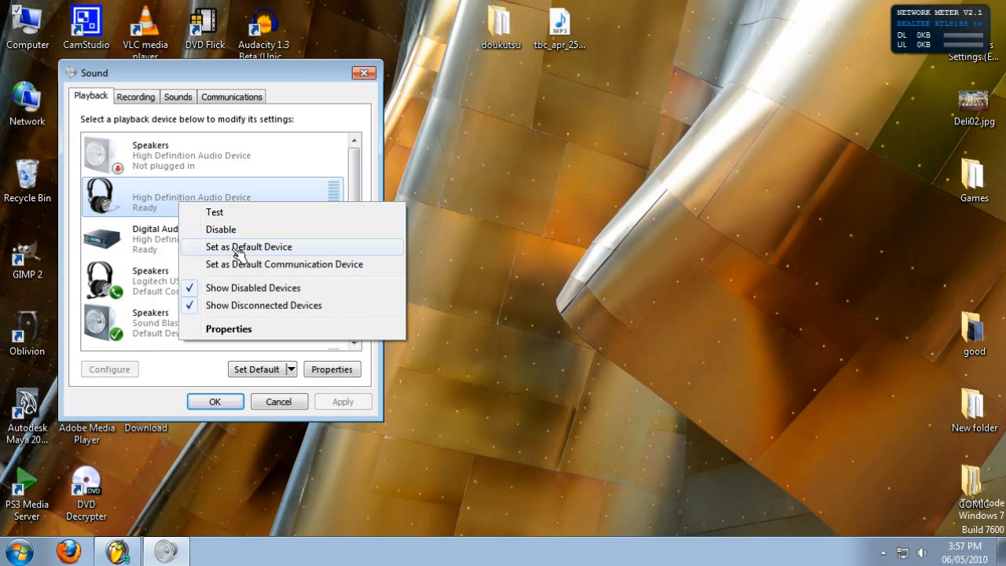
# - Set the High Definition Audio Device headphones as default playback device and switch back to FL Studio
pyautogui.click(248, 247)
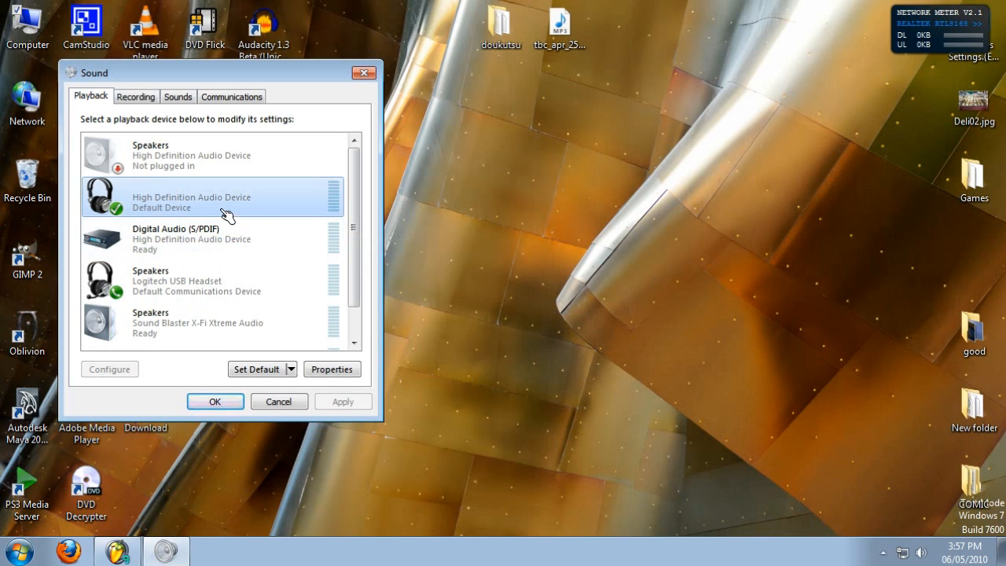
pyautogui.click(332, 368)
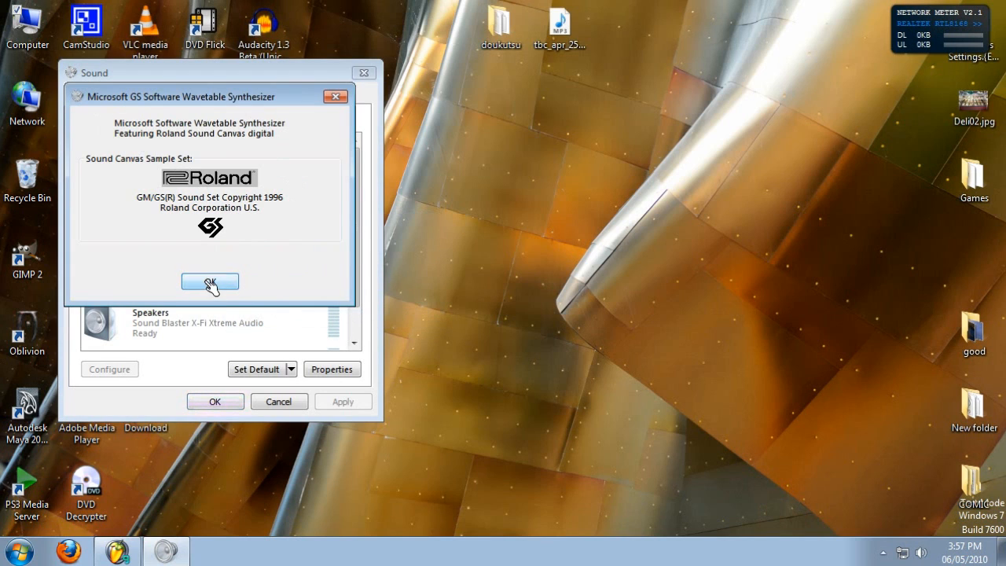
pyautogui.click(211, 281)
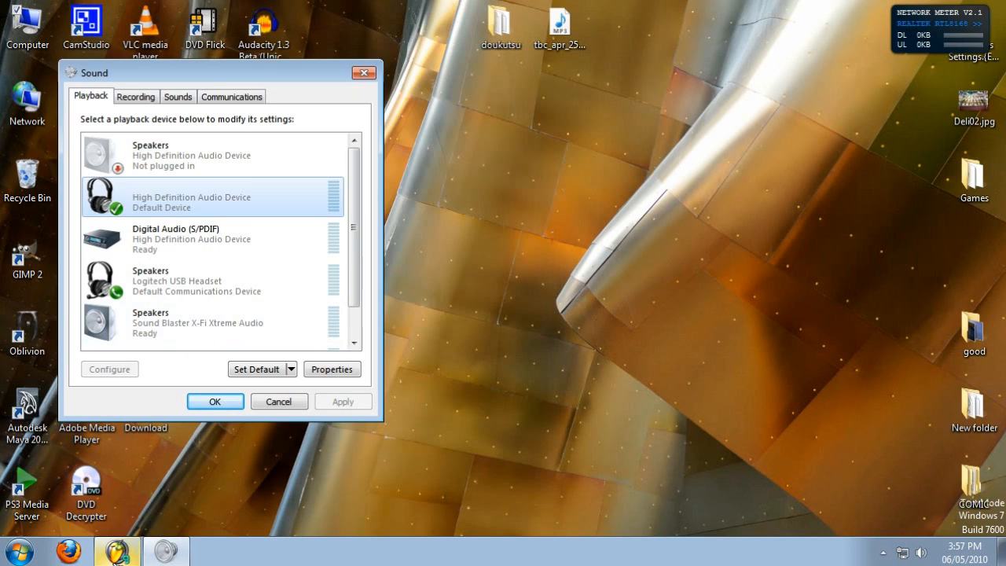
pyautogui.click(214, 400)
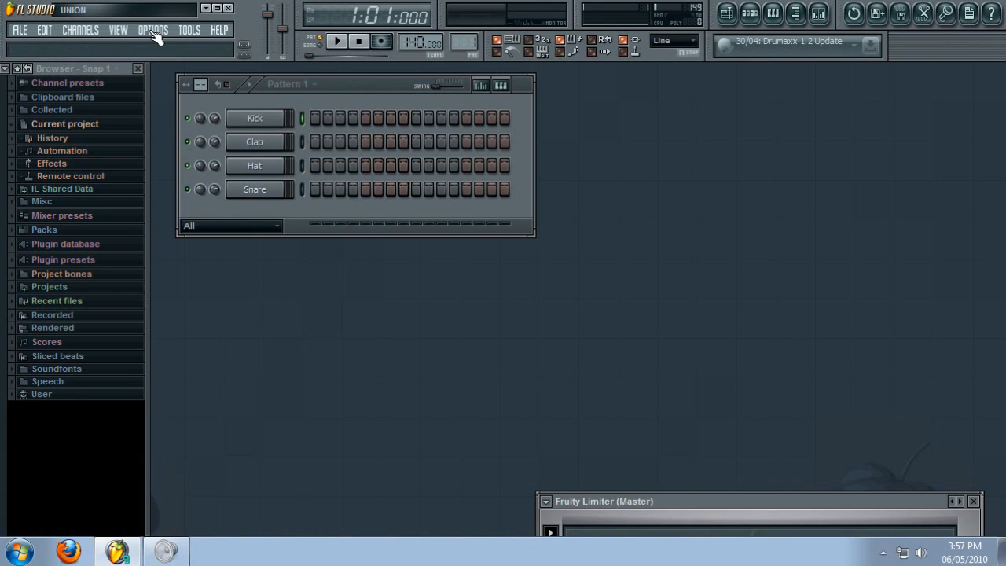
# - Reopen the ASIO4ALL panel and check the Sound Blaster Line-Out output's format details
pyautogui.click(152, 30)
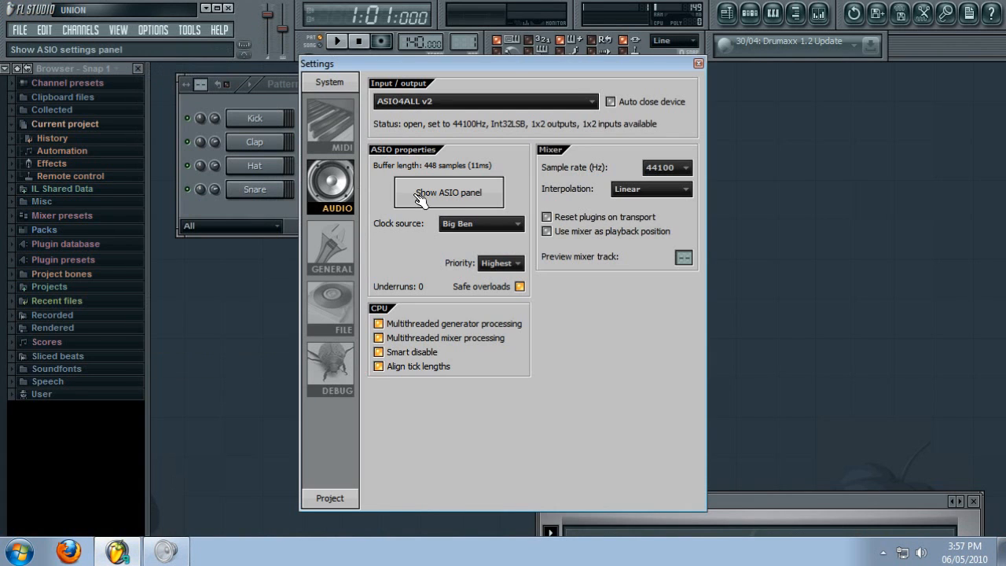
pyautogui.click(448, 192)
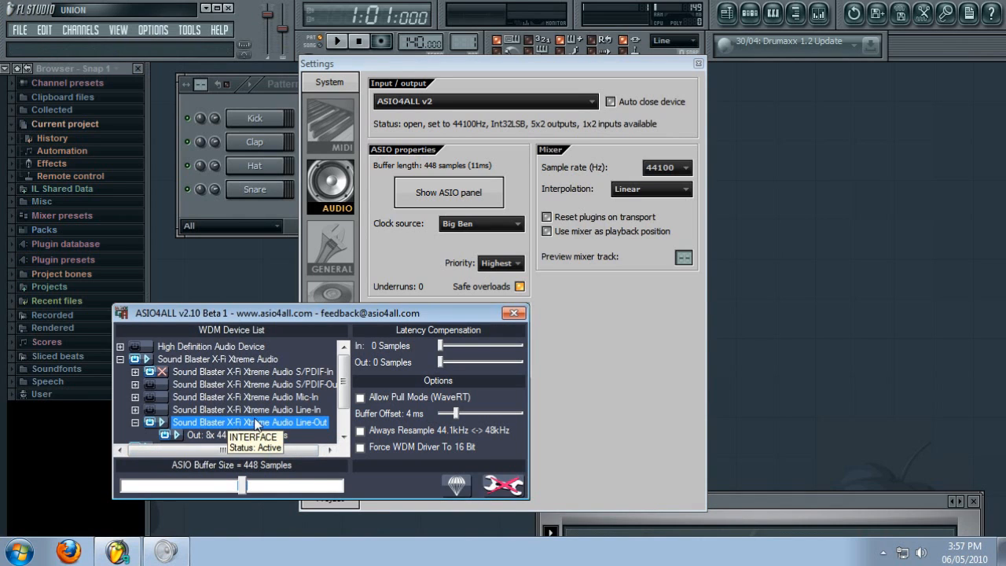
pyautogui.moveTo(248, 433)
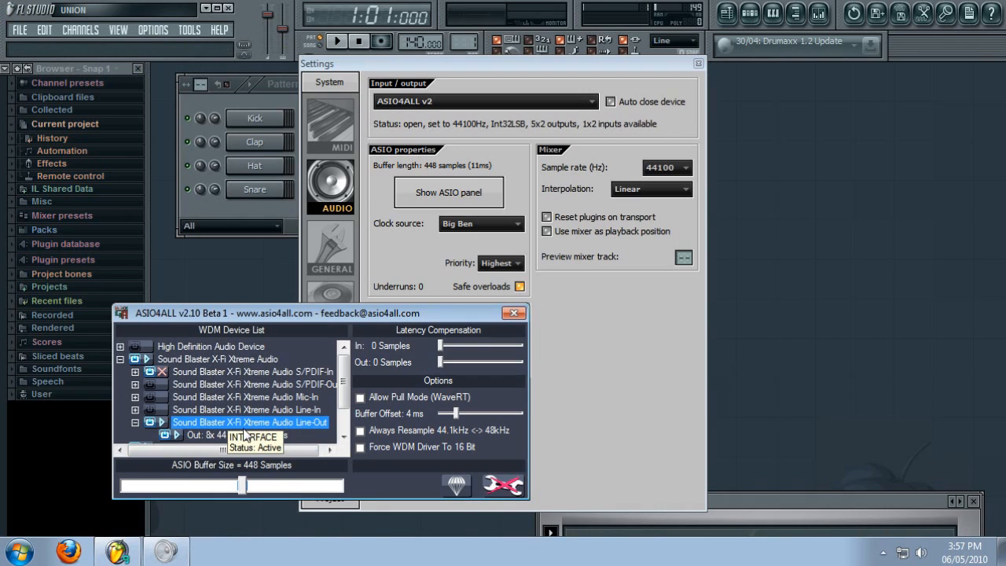
pyautogui.moveTo(150, 365)
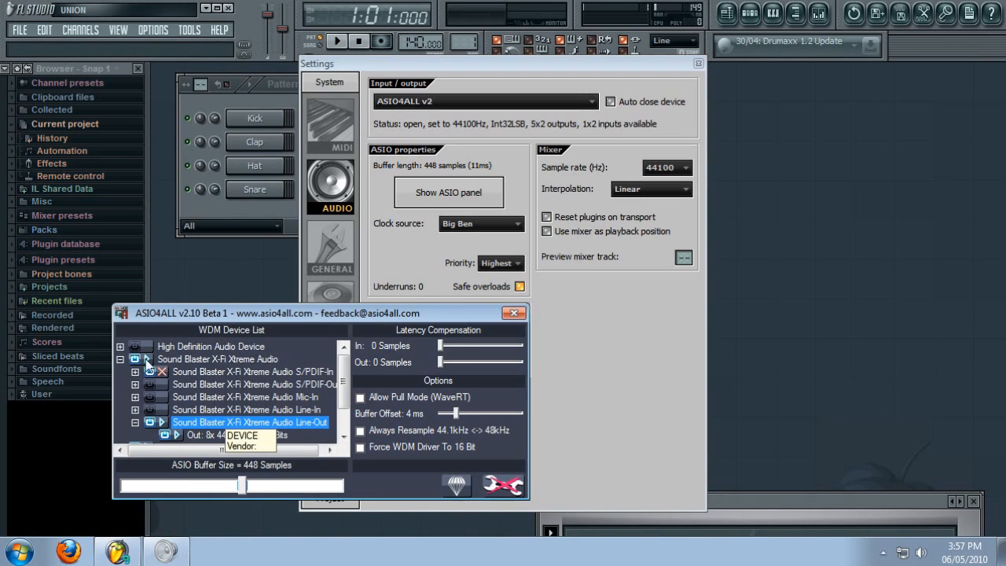
pyautogui.click(120, 348)
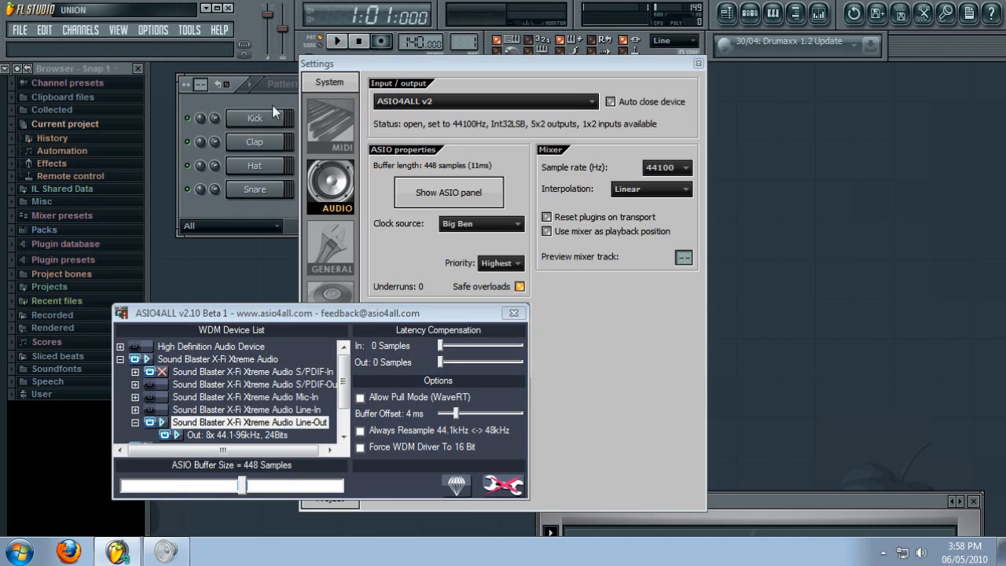
# - Test output with the Kick sound, then close the ASIO panel and audio settings
pyautogui.click(255, 117)
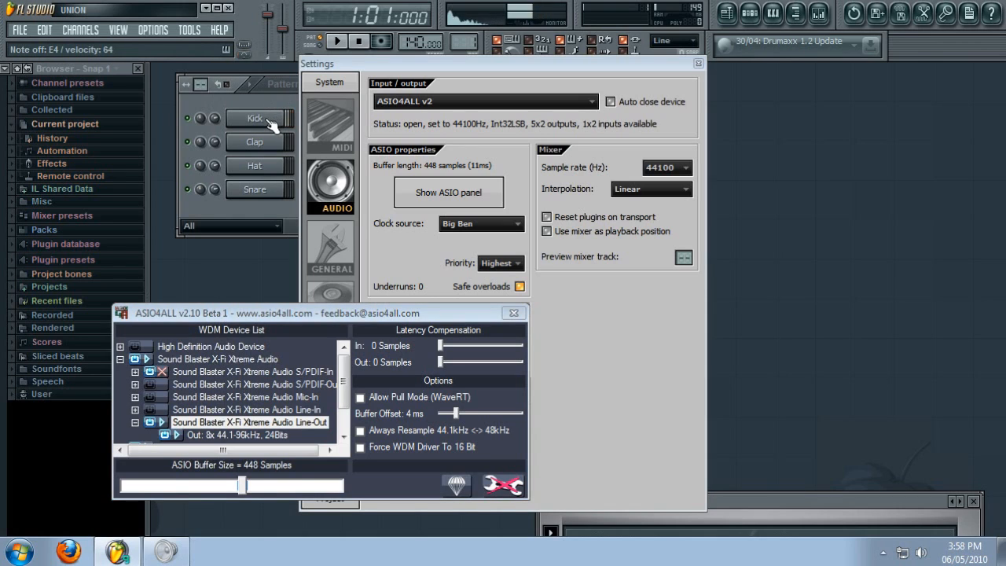
pyautogui.moveTo(503, 317)
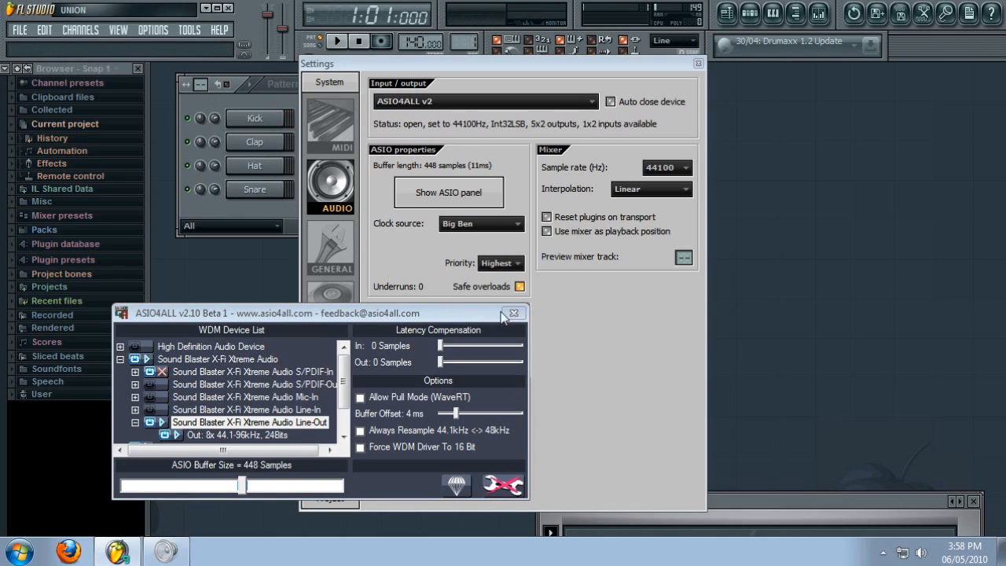
pyautogui.moveTo(512, 315)
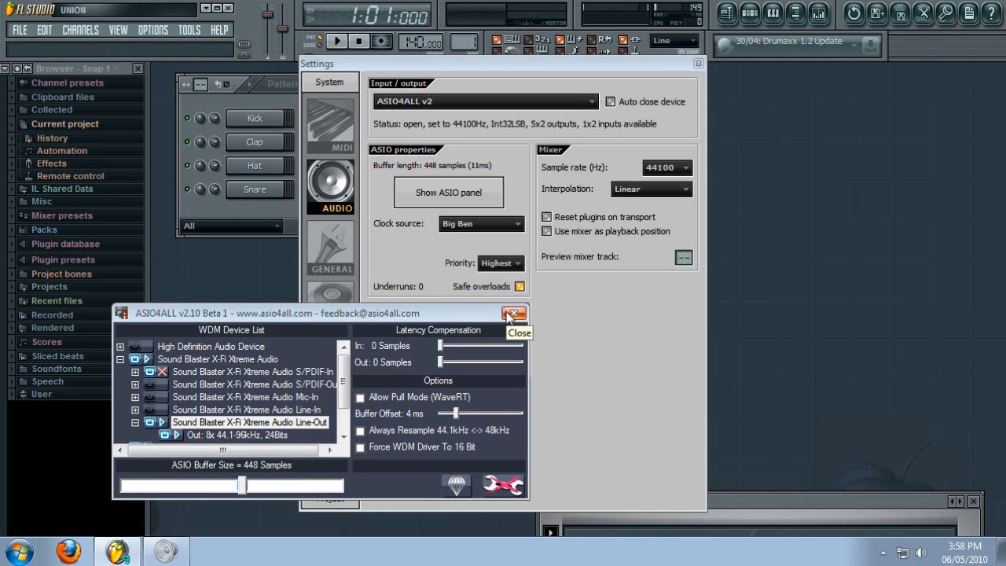
pyautogui.click(514, 315)
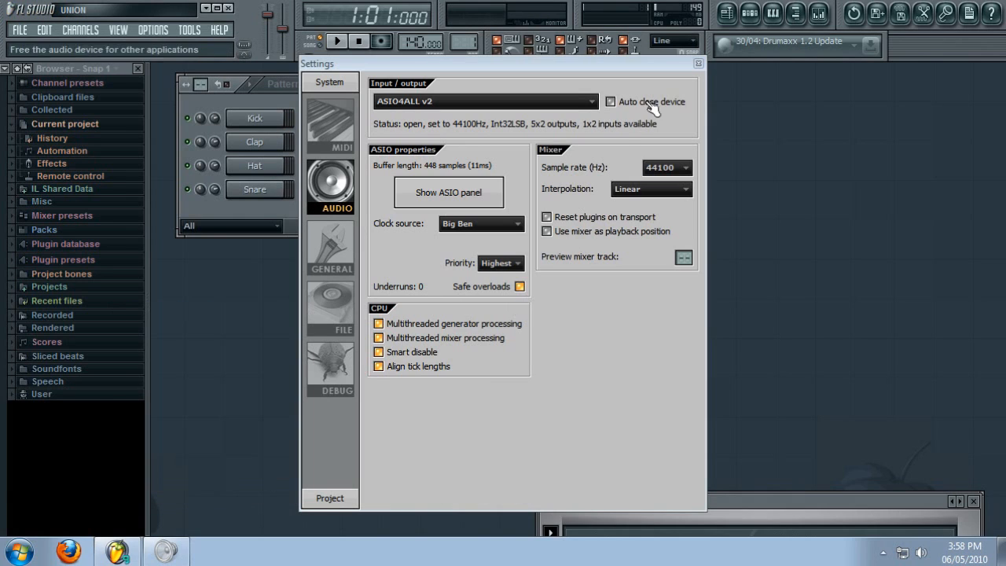
pyautogui.click(698, 63)
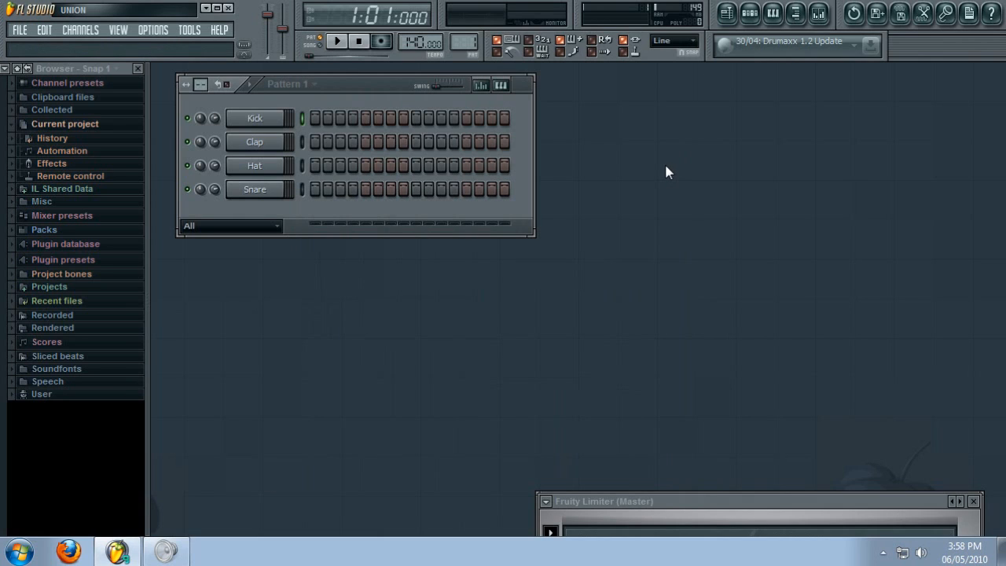
pyautogui.moveTo(745, 456)
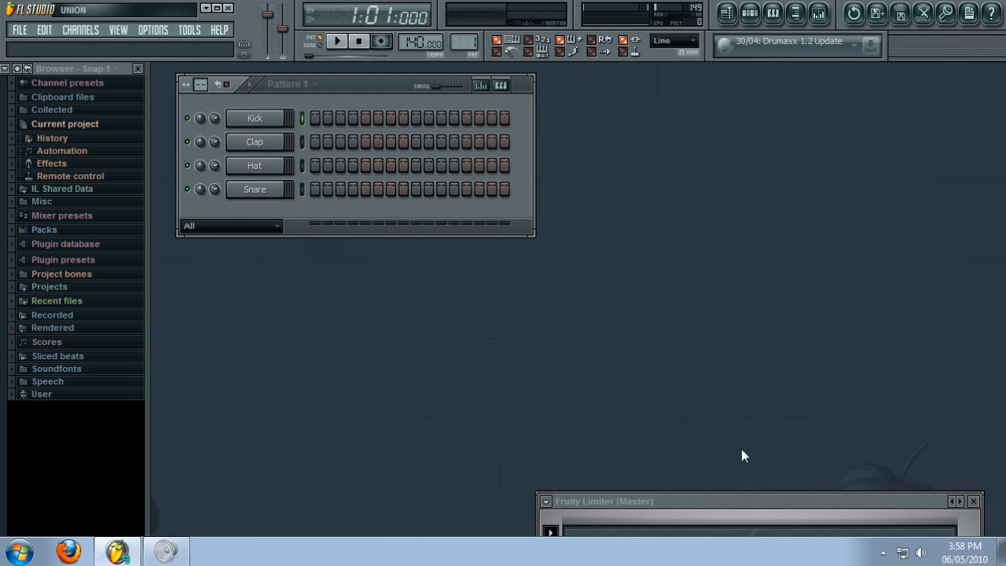